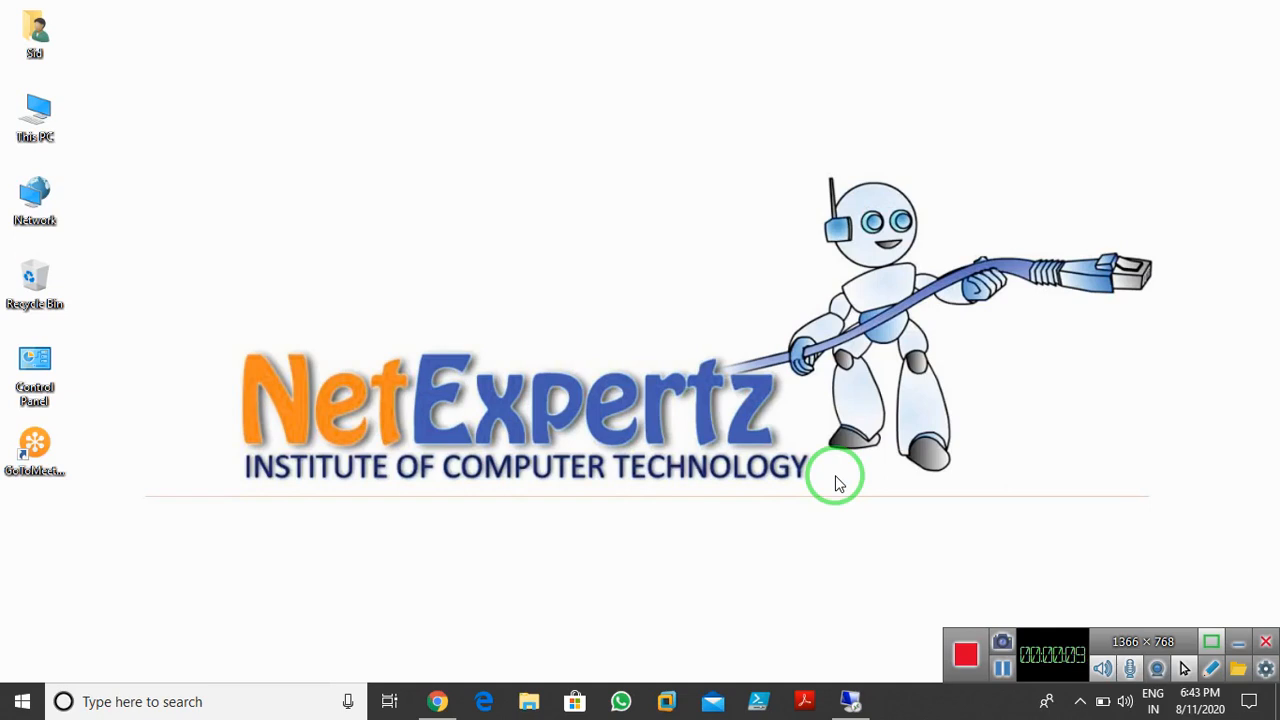
mouse_move(835, 550)
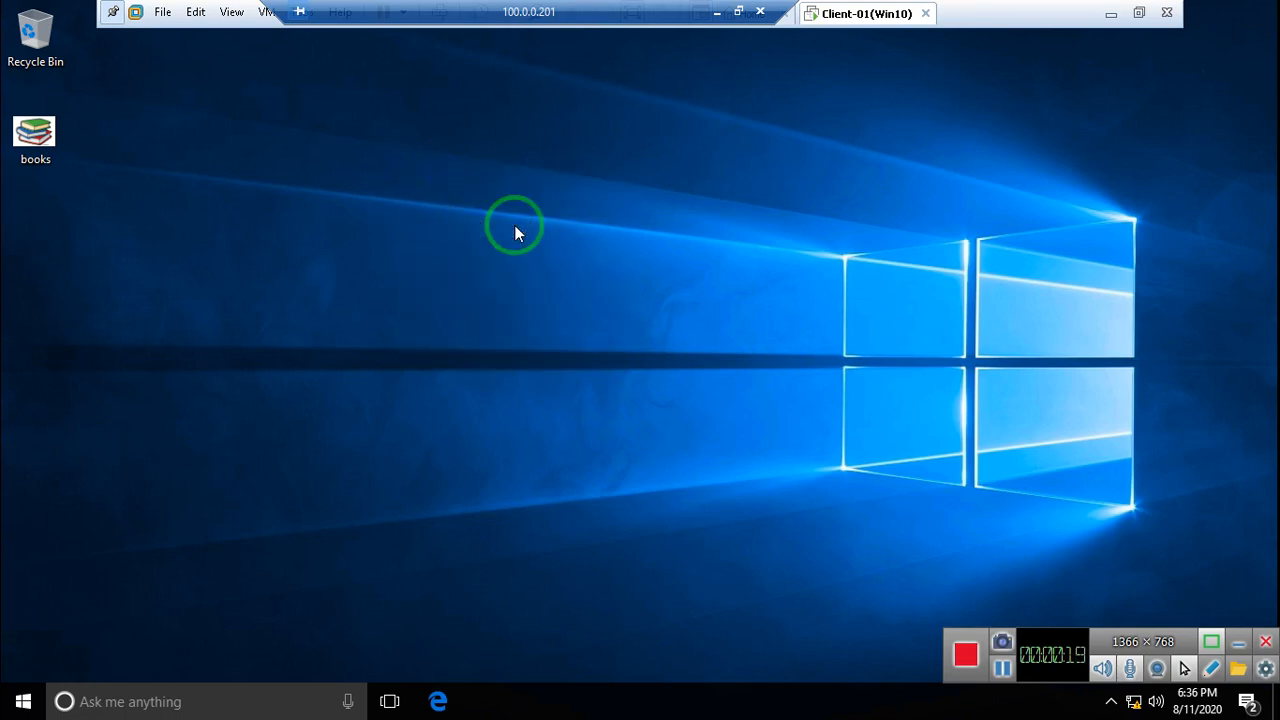
mouse_move(220, 233)
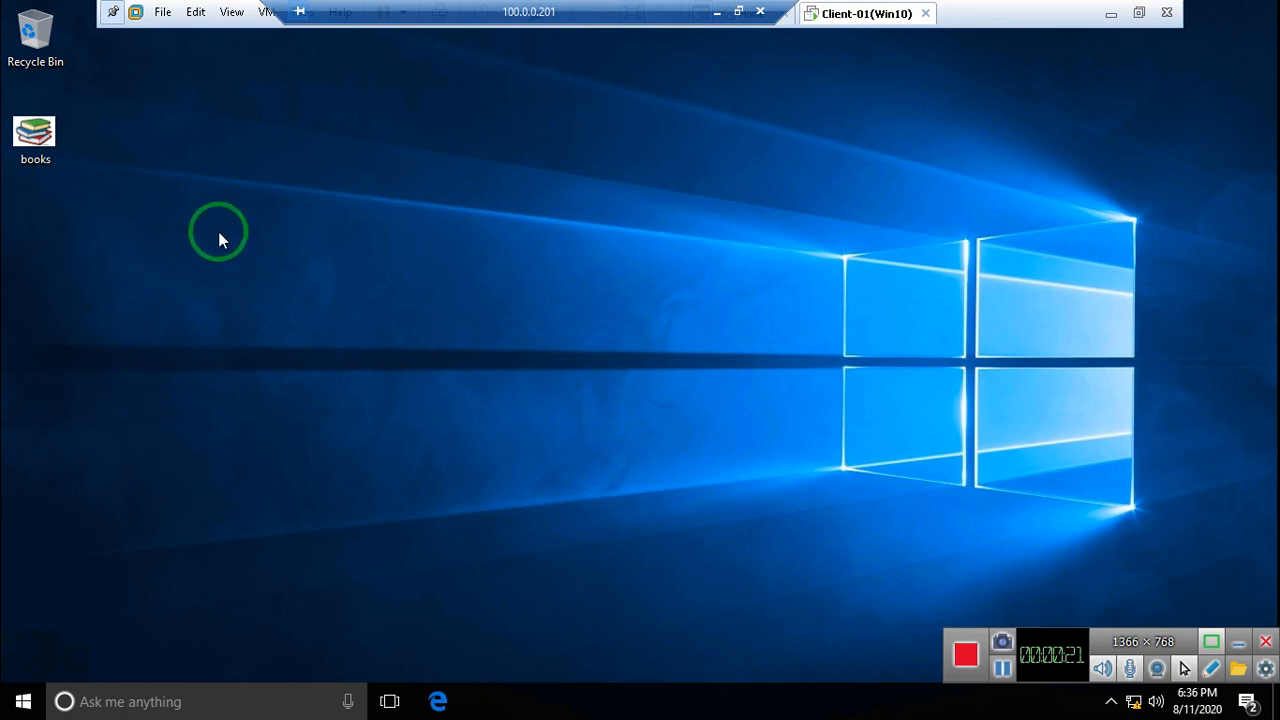
- Go to Settings > Accounts > Sign-in options and scroll down to Picture password
click(22, 701)
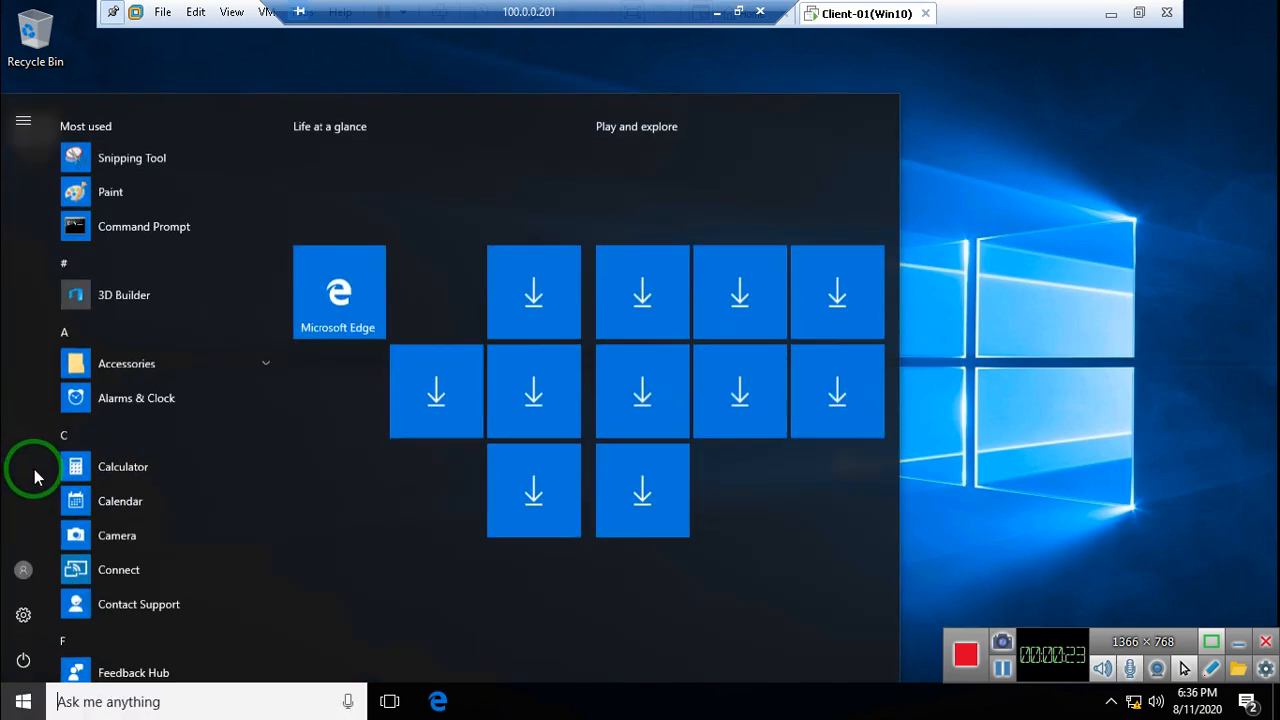
click(23, 615)
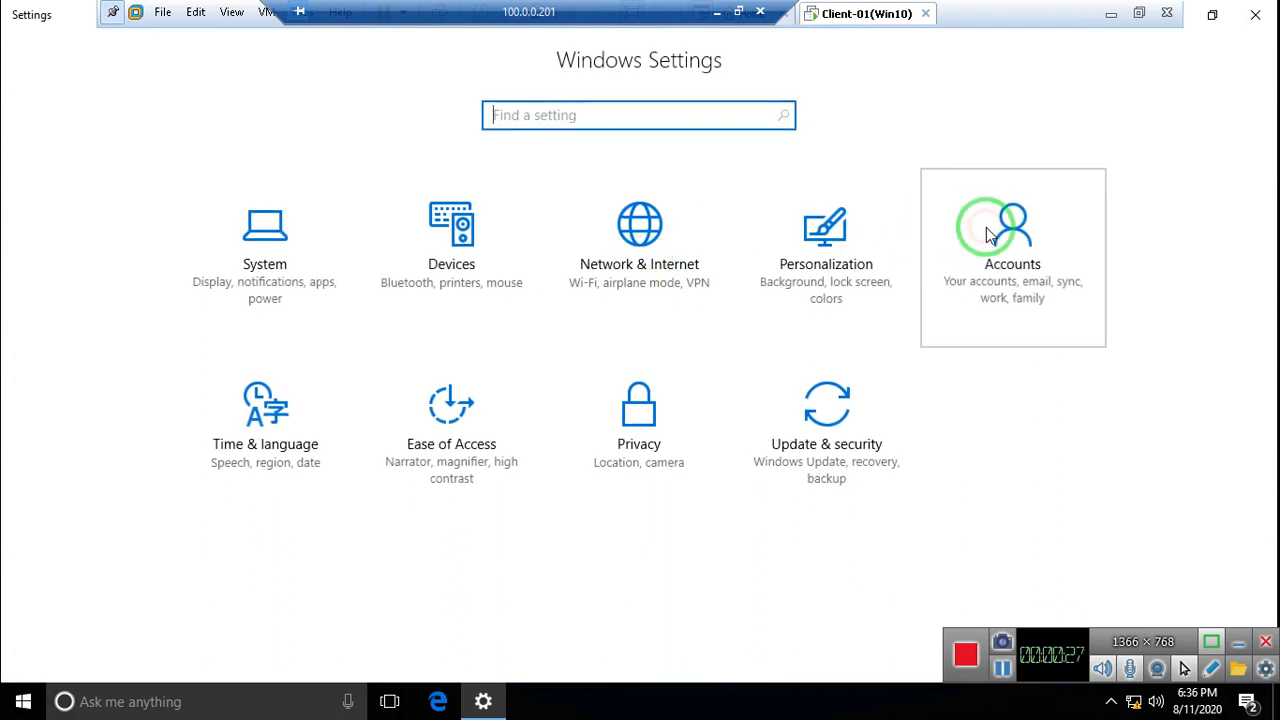
click(1012, 230)
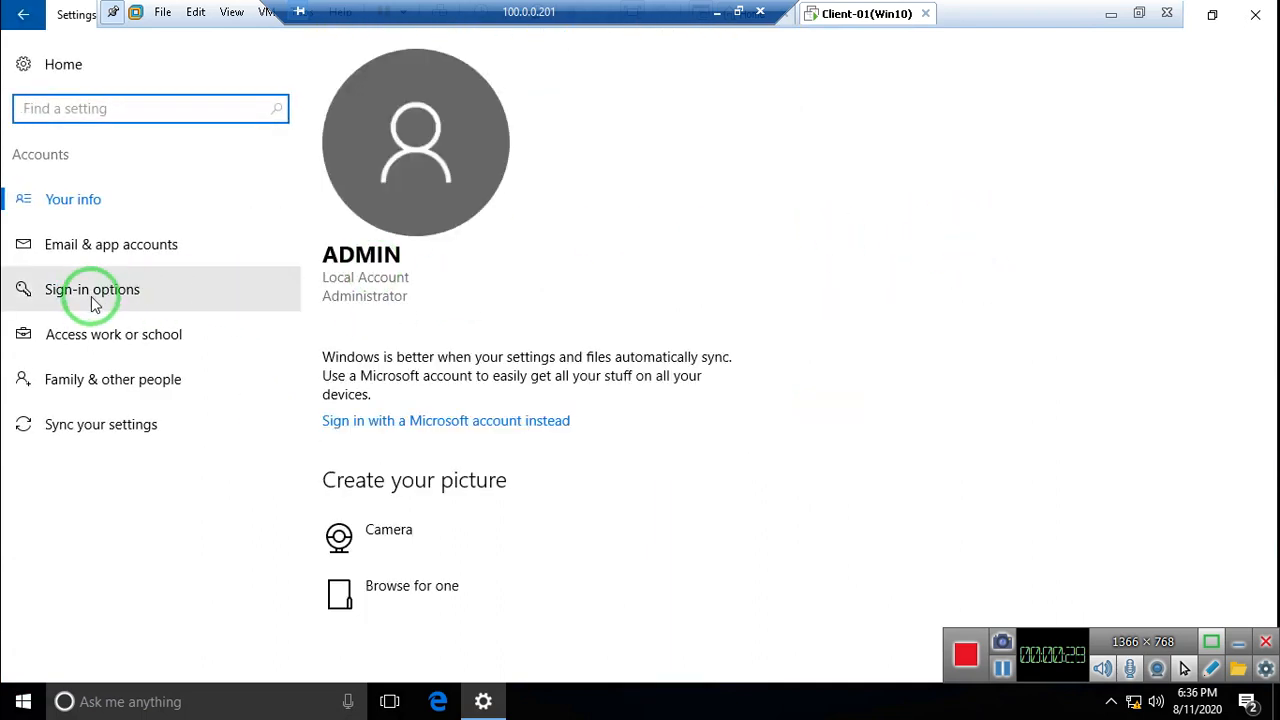
click(92, 289)
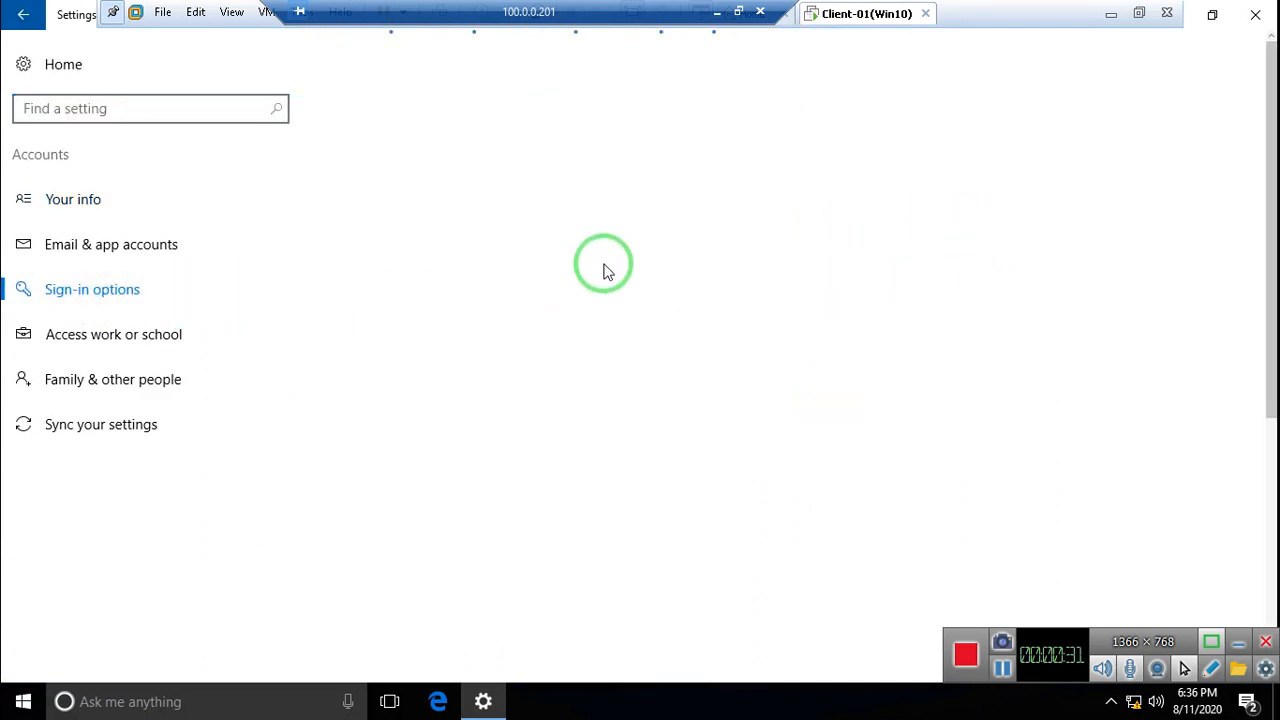
scroll(down, 3)
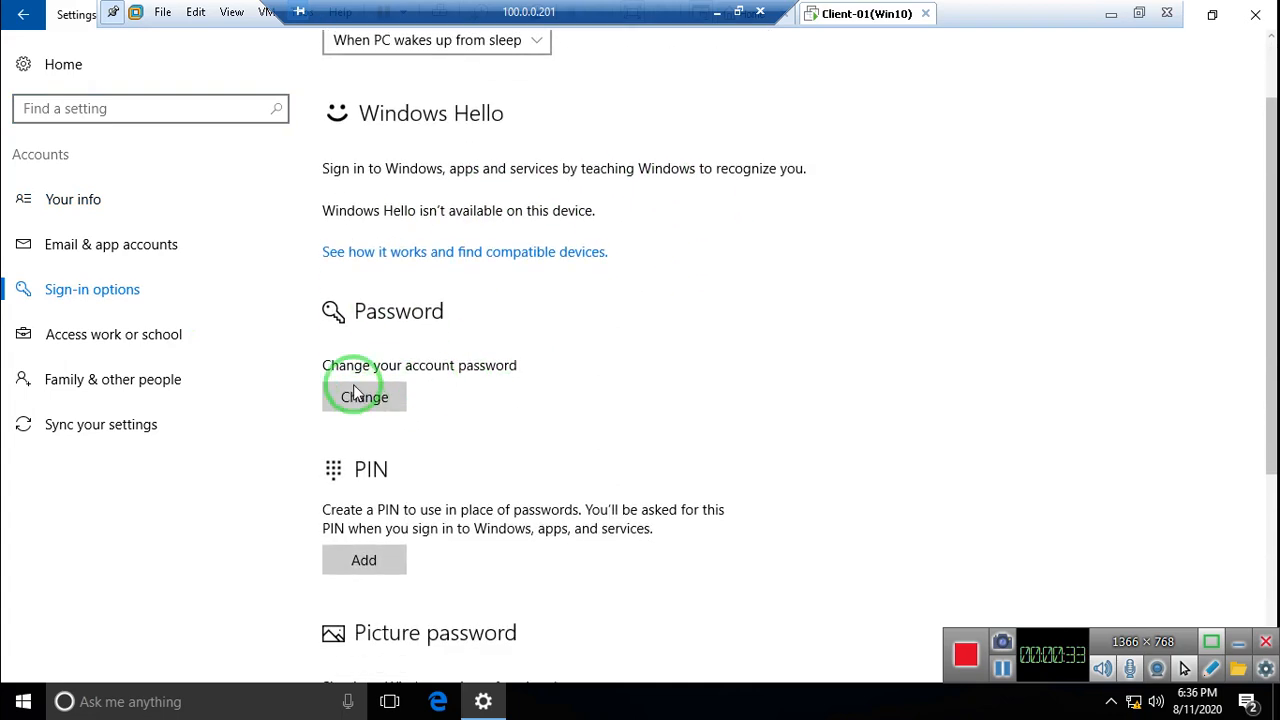
scroll(down, 3)
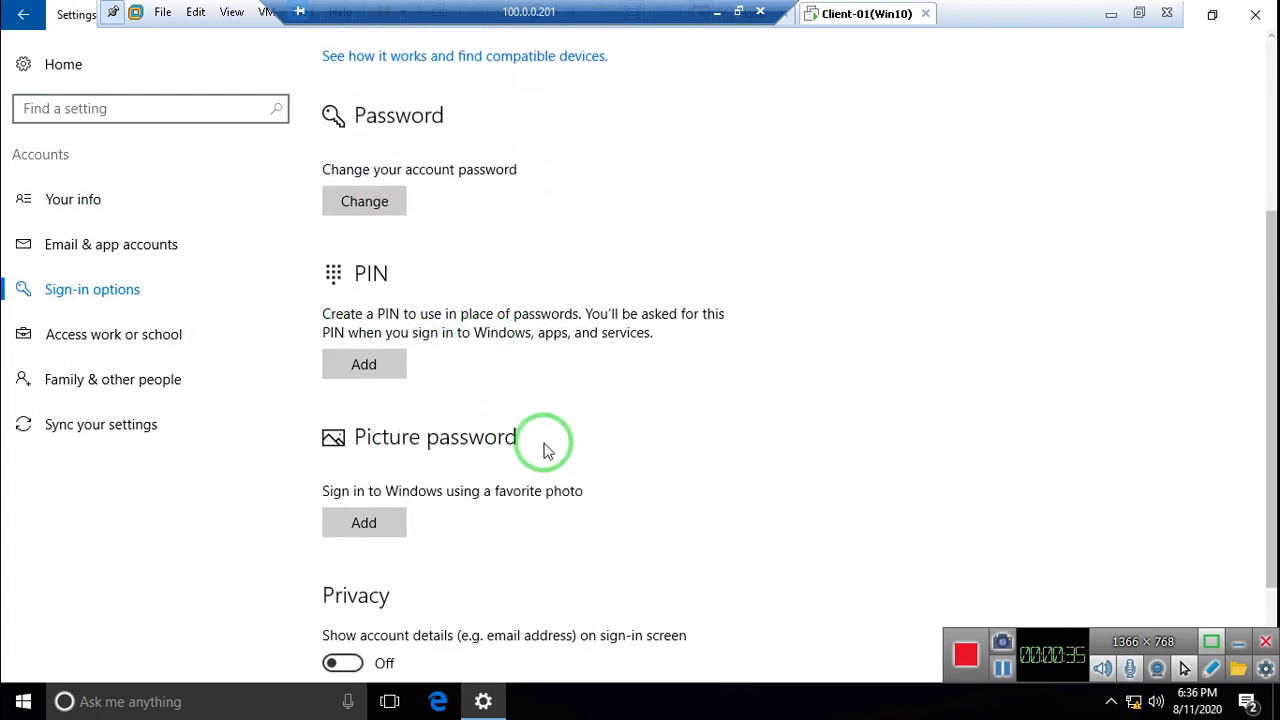
scroll(down, 3)
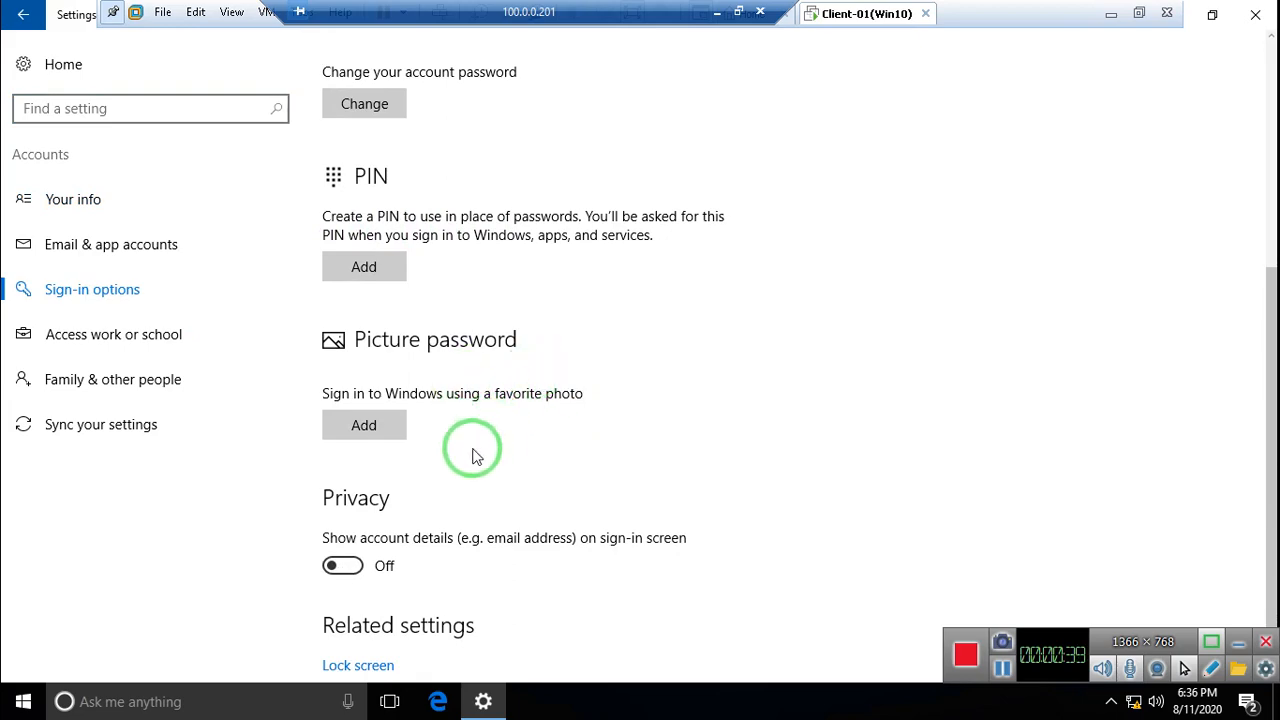
- Start adding a picture password, confirm the account password, and load the books image
click(363, 424)
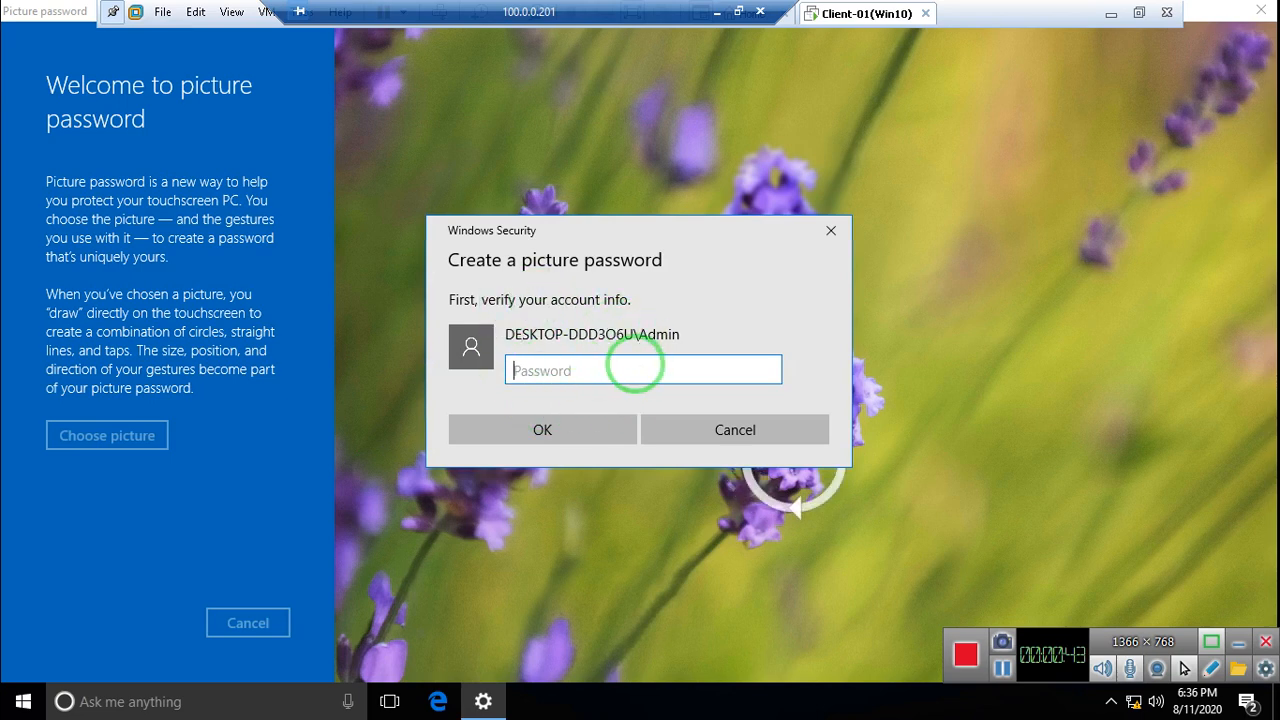
text(password)
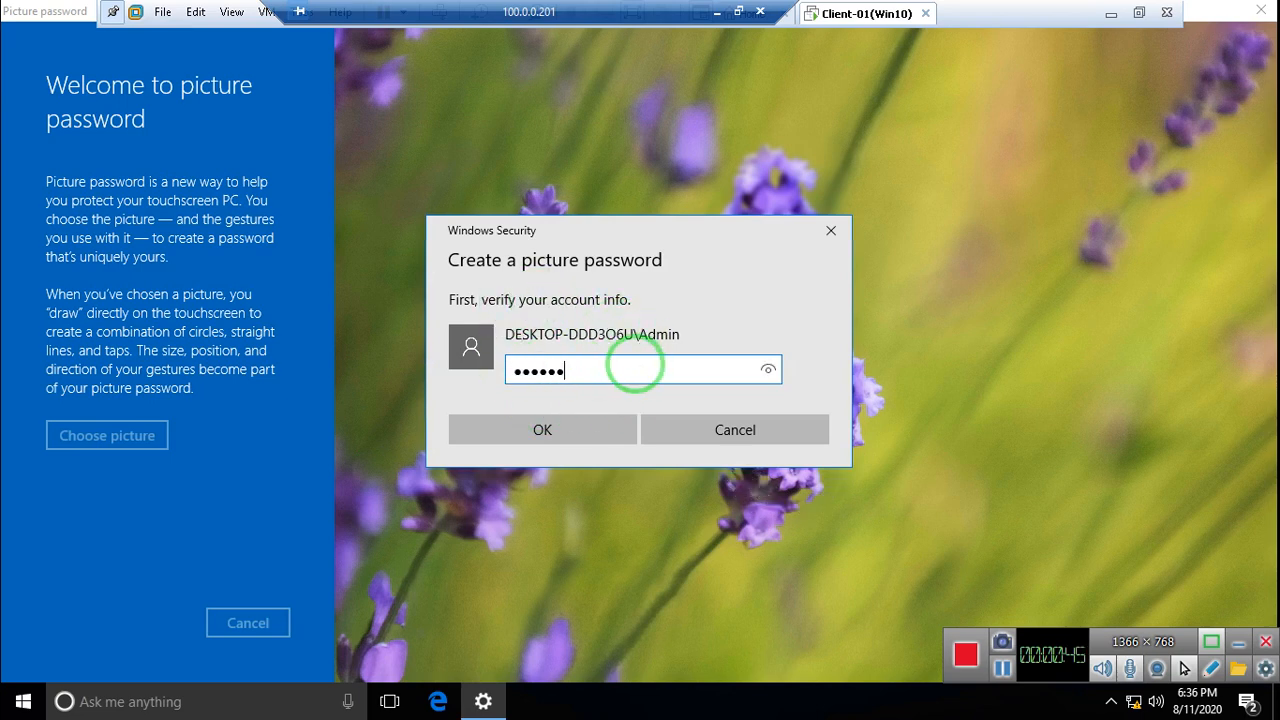
click(542, 429)
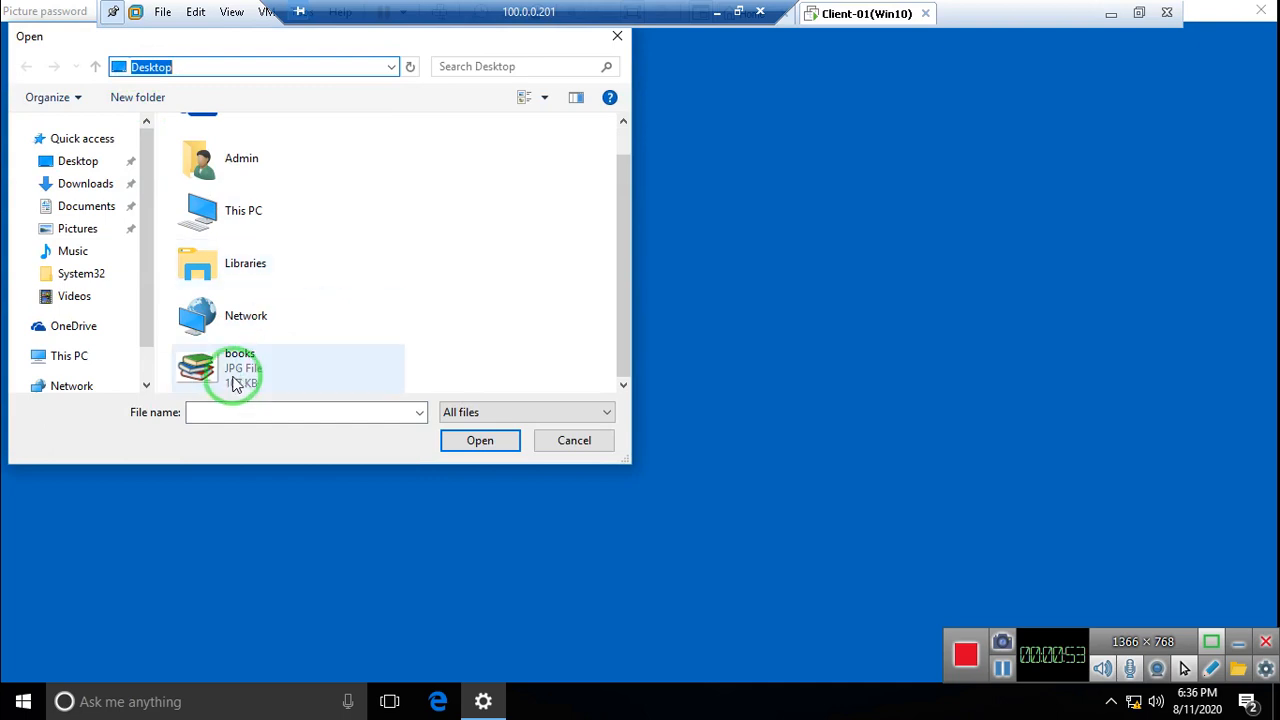
click(235, 368)
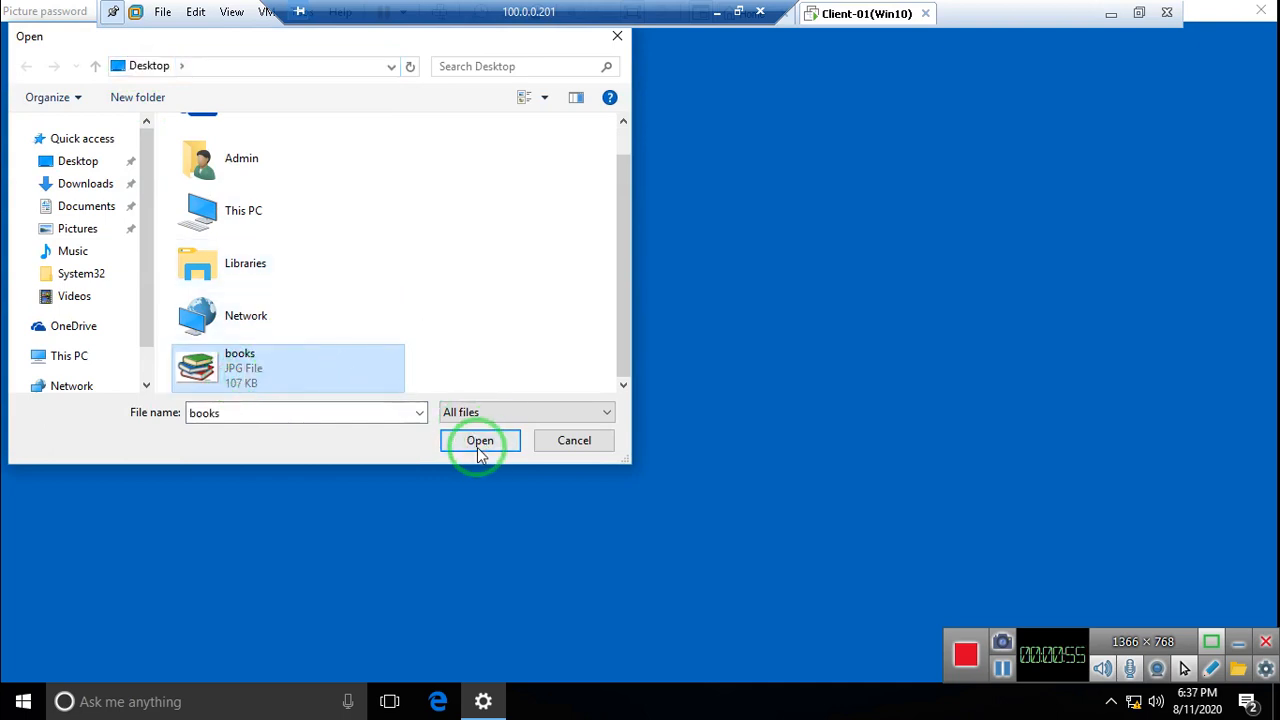
click(480, 440)
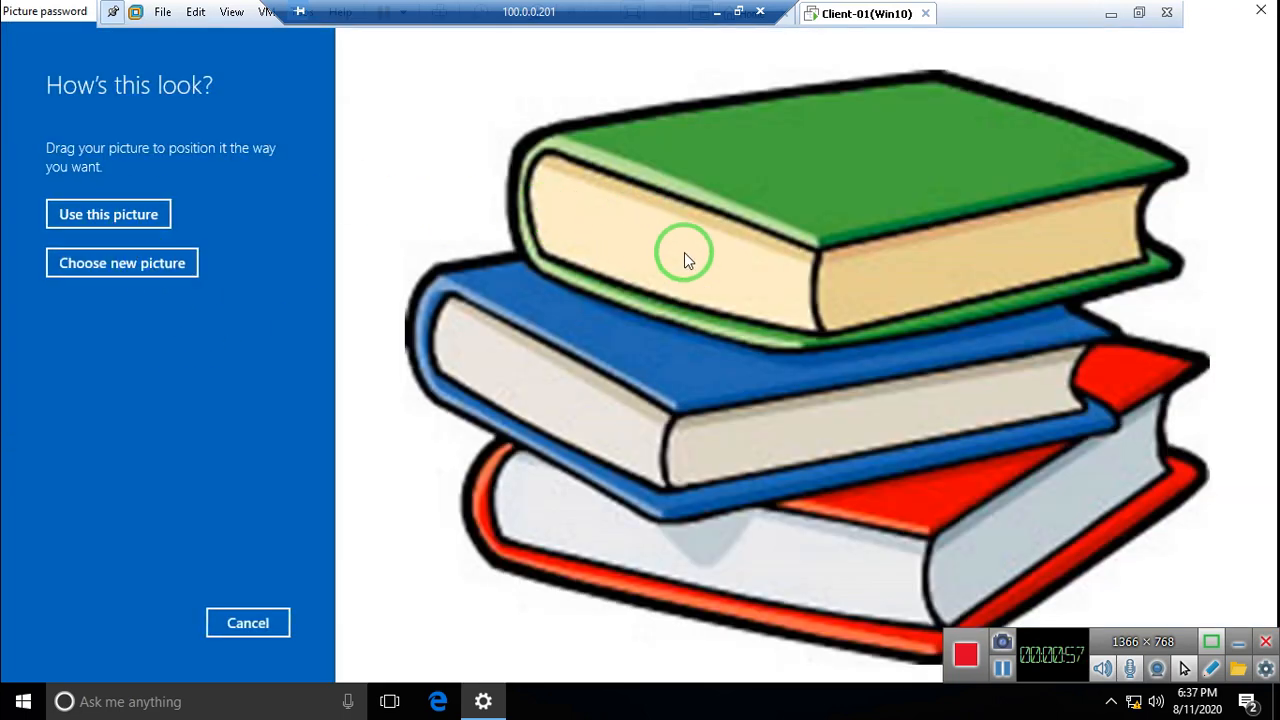
- Position and accept the books picture, then tap the green and red books as gestures
drag(685, 253, 750, 433)
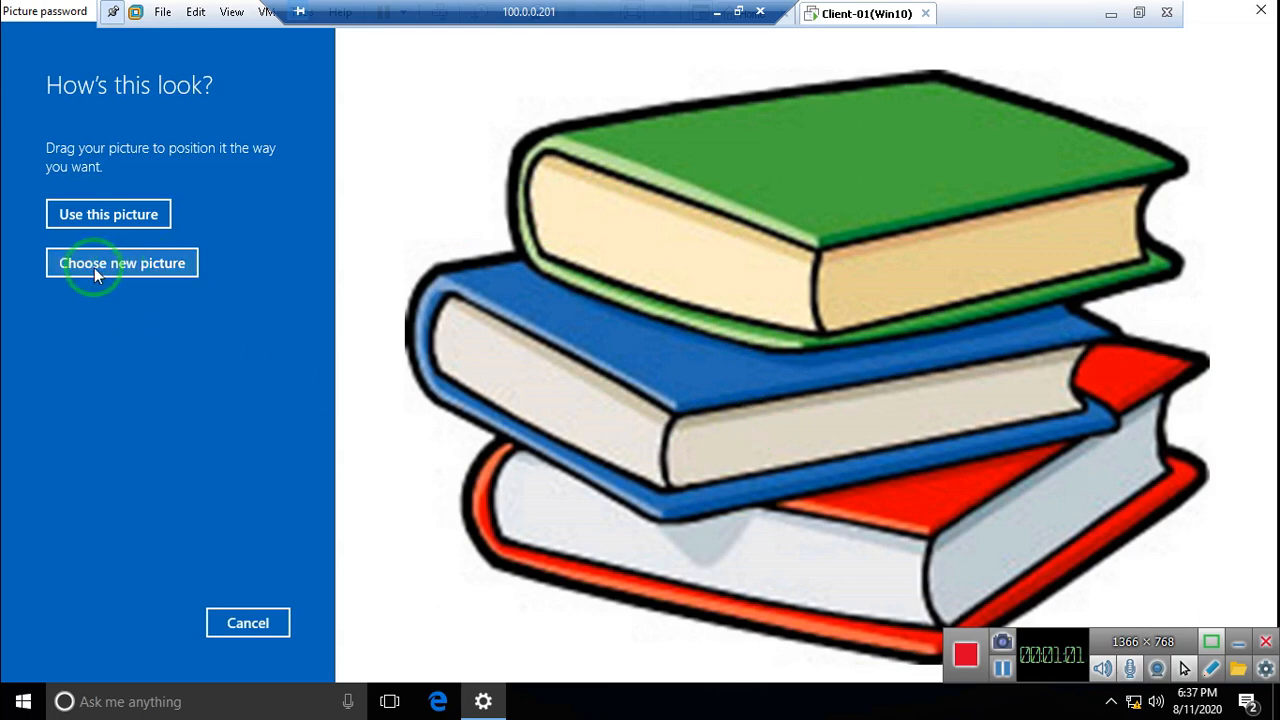
mouse_move(168, 282)
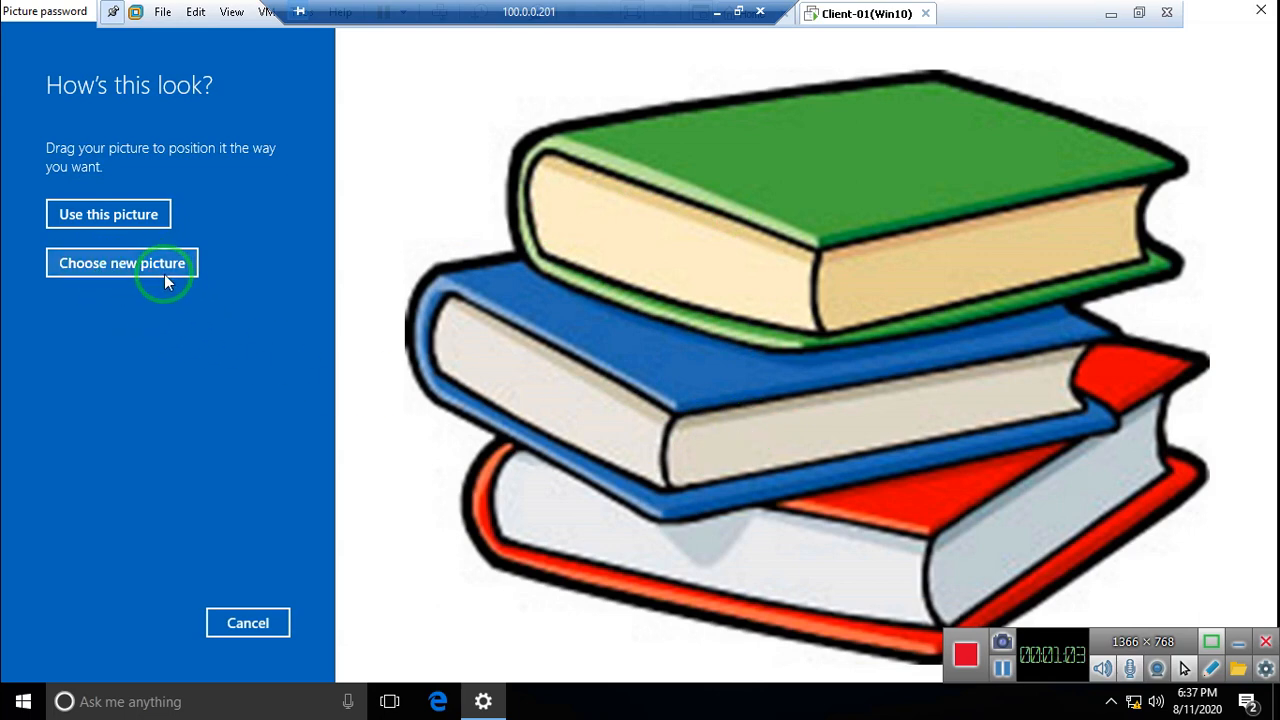
click(108, 214)
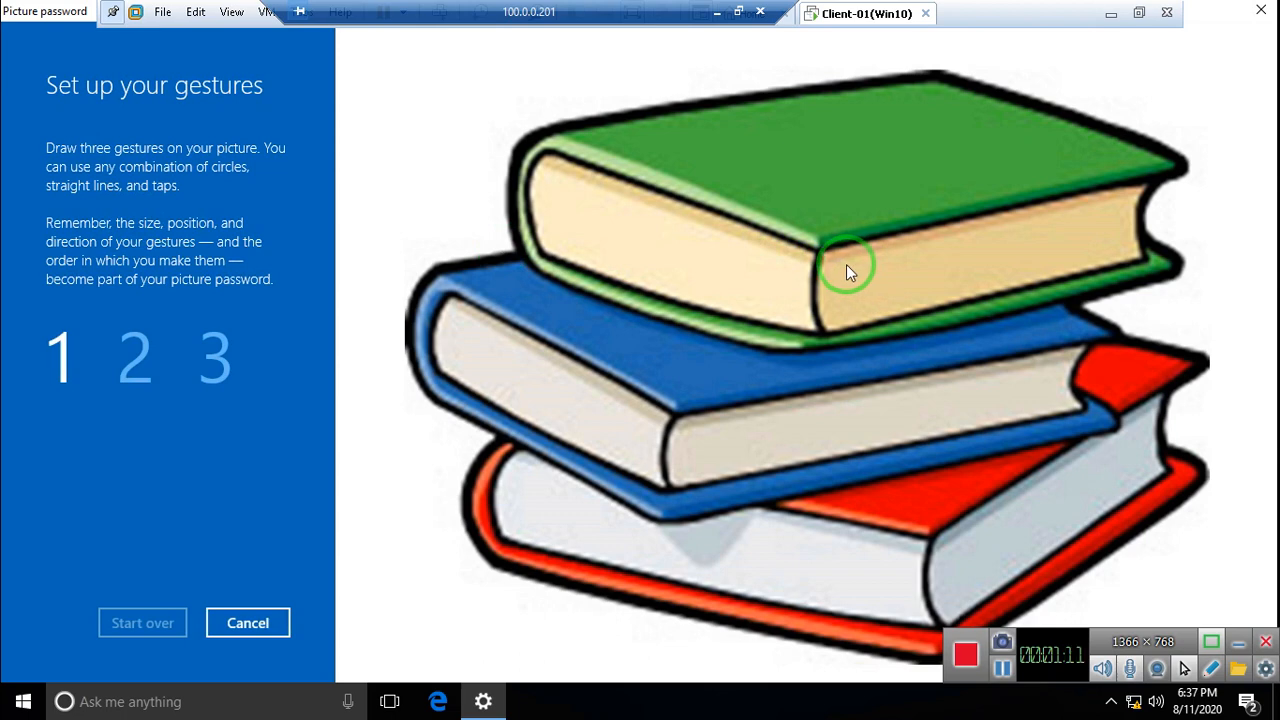
click(820, 245)
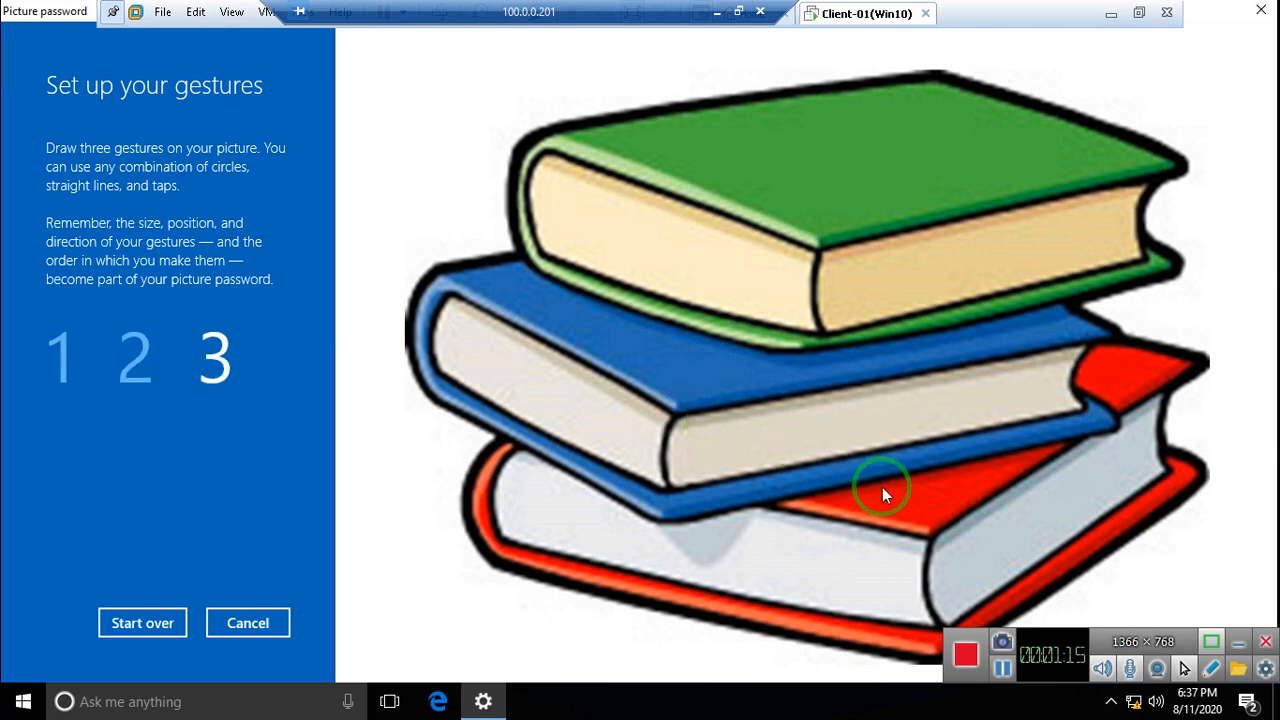
click(880, 487)
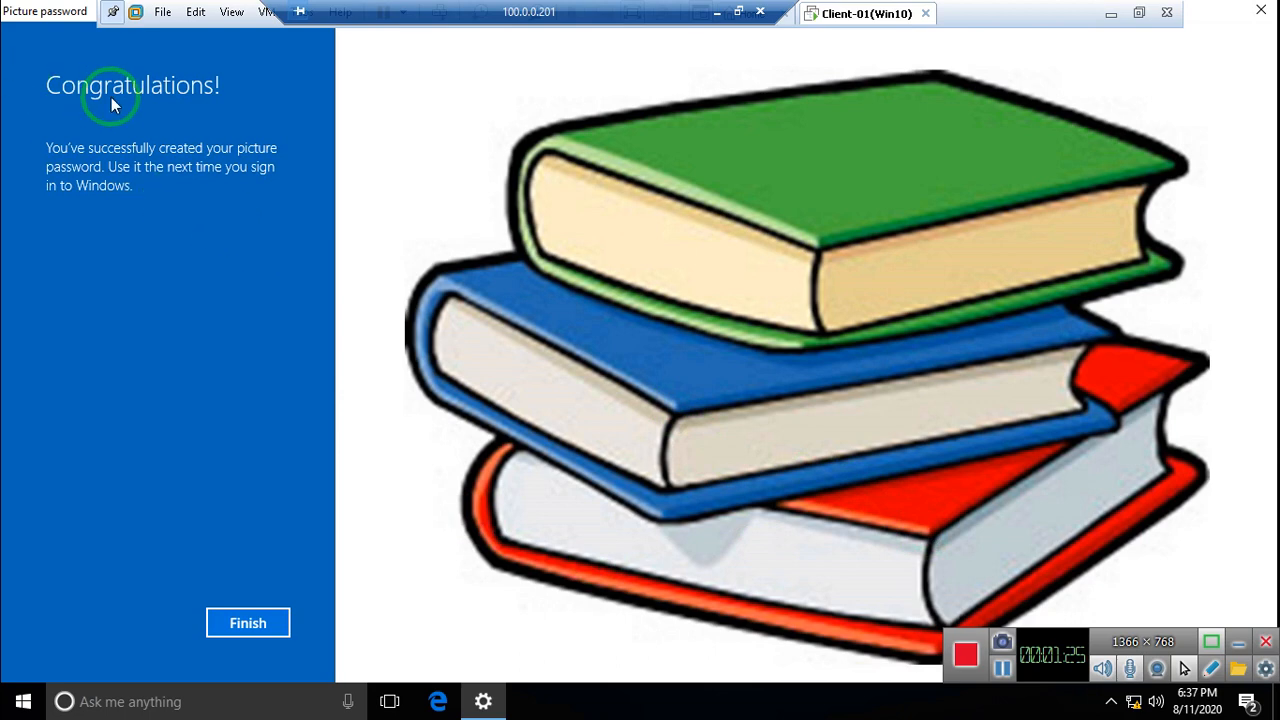
mouse_move(105, 188)
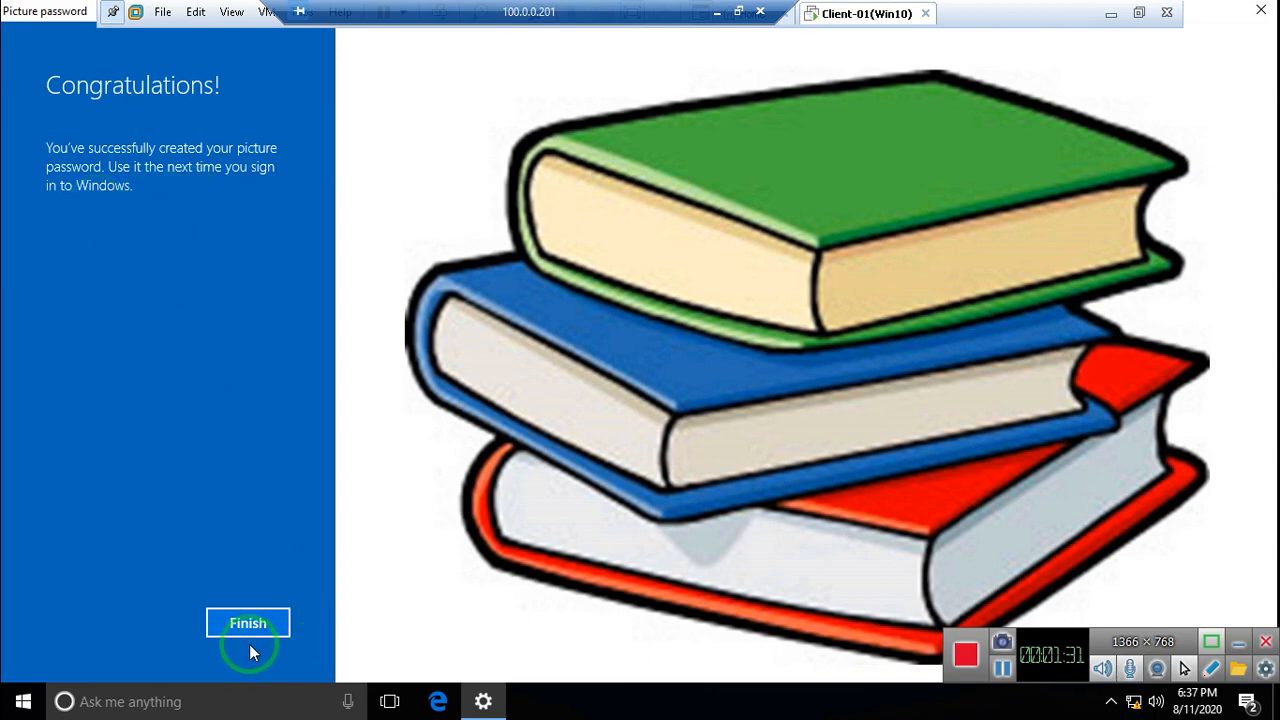
- Finish the picture password setup and sign out from Start to test it
click(248, 622)
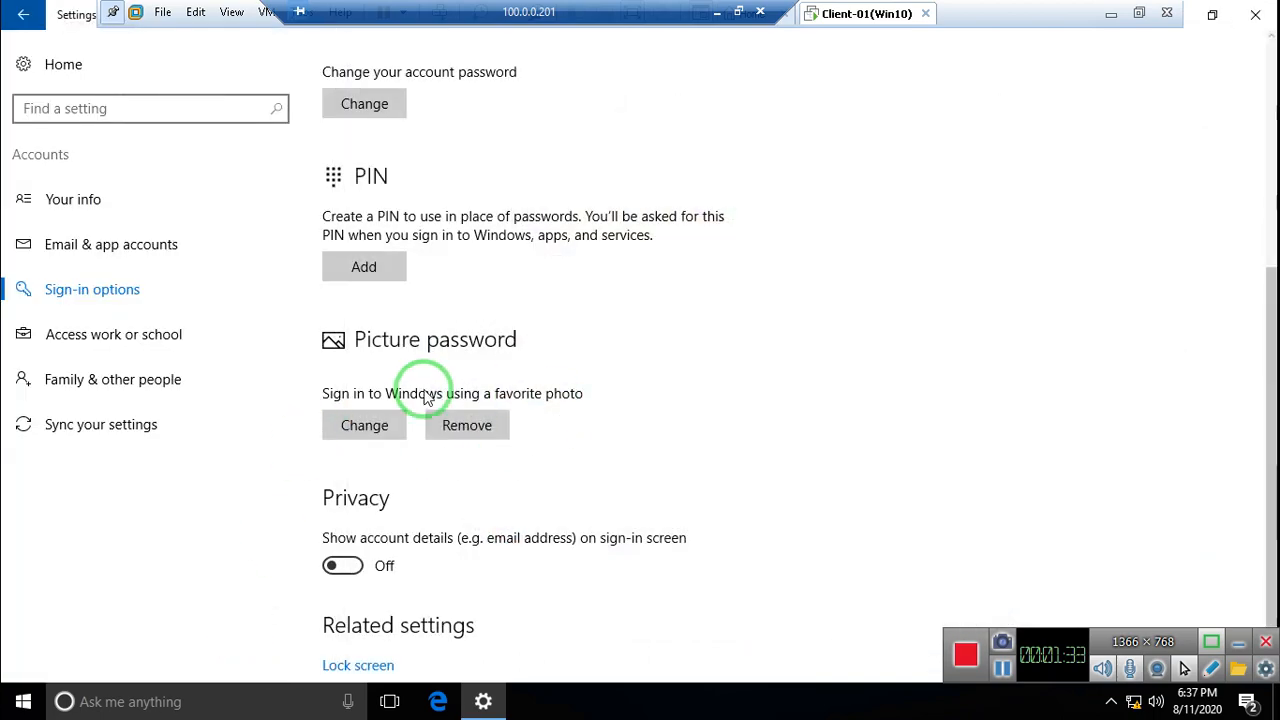
mouse_move(620, 450)
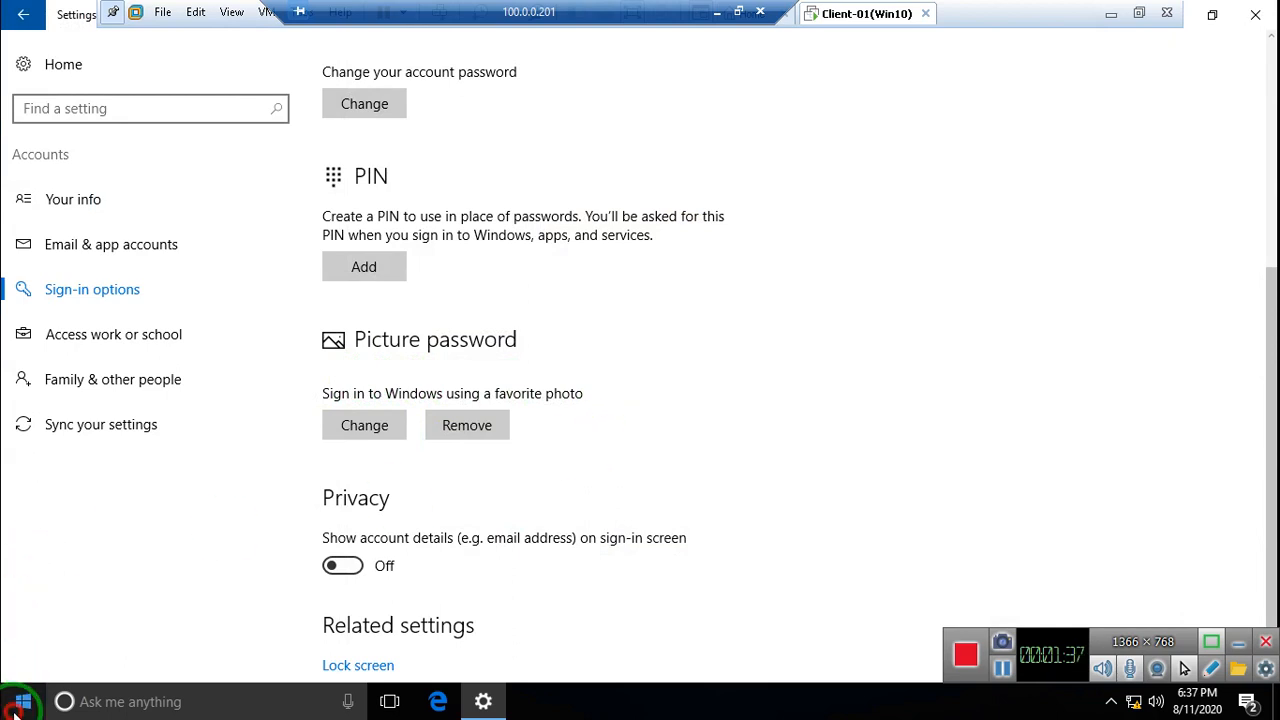
click(22, 701)
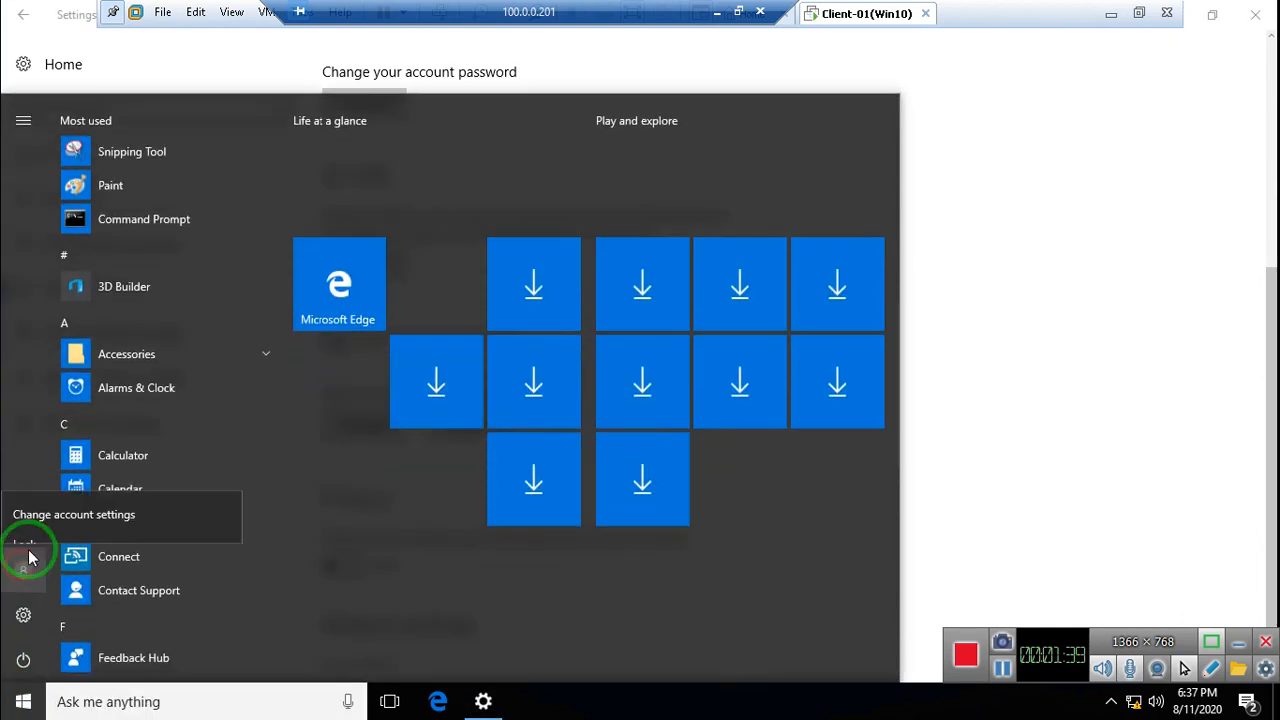
click(27, 545)
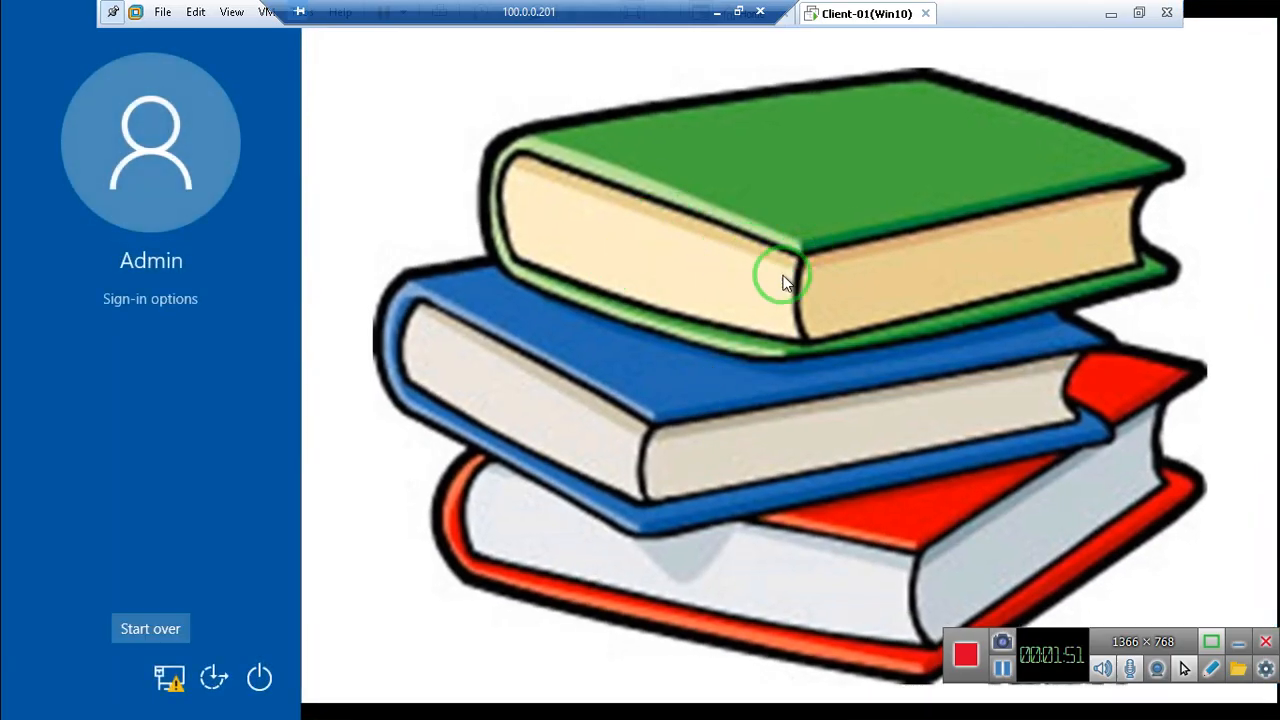
mouse_move(840, 500)
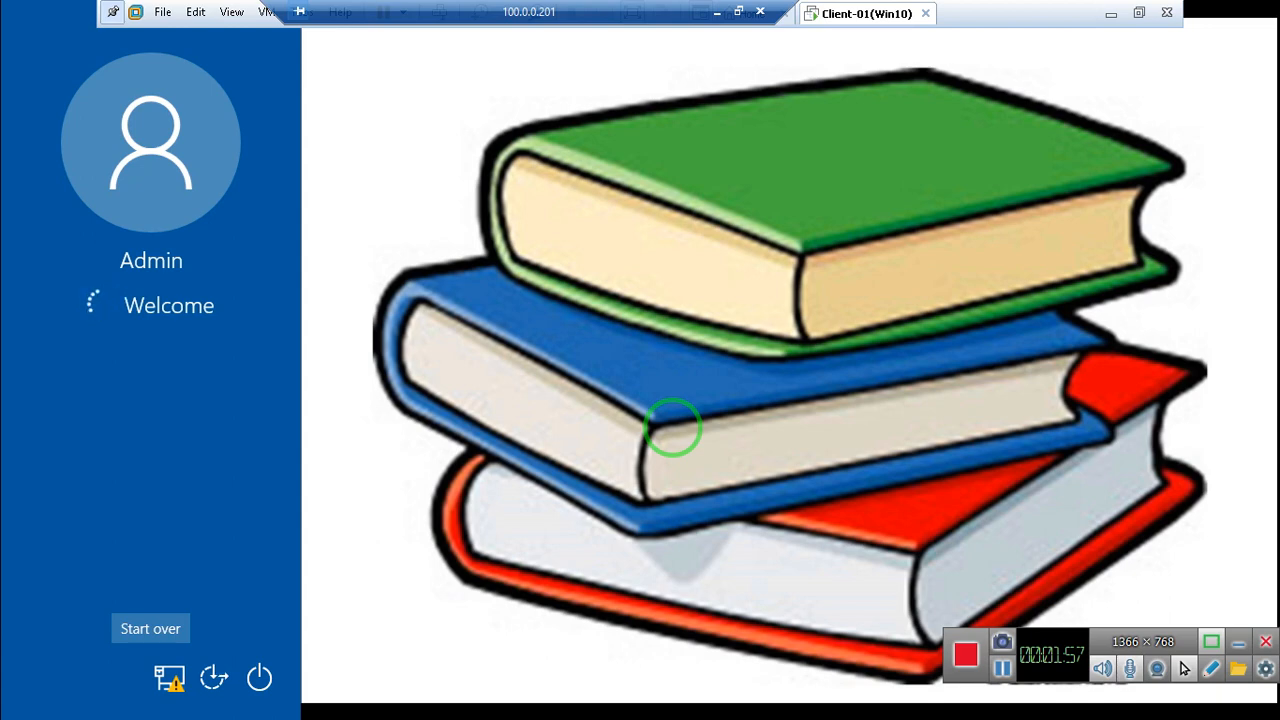
mouse_move(267, 305)
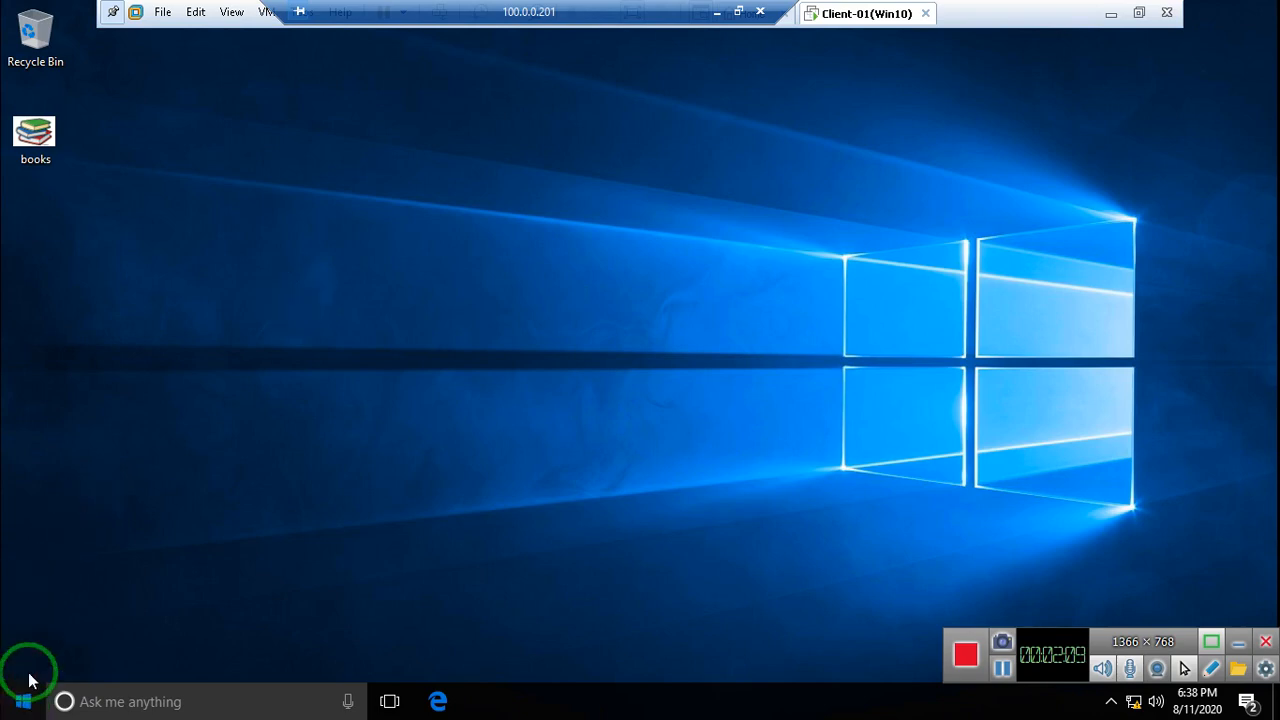
- Open Accounts in Settings and decline the Toggle Keys prompt
click(22, 700)
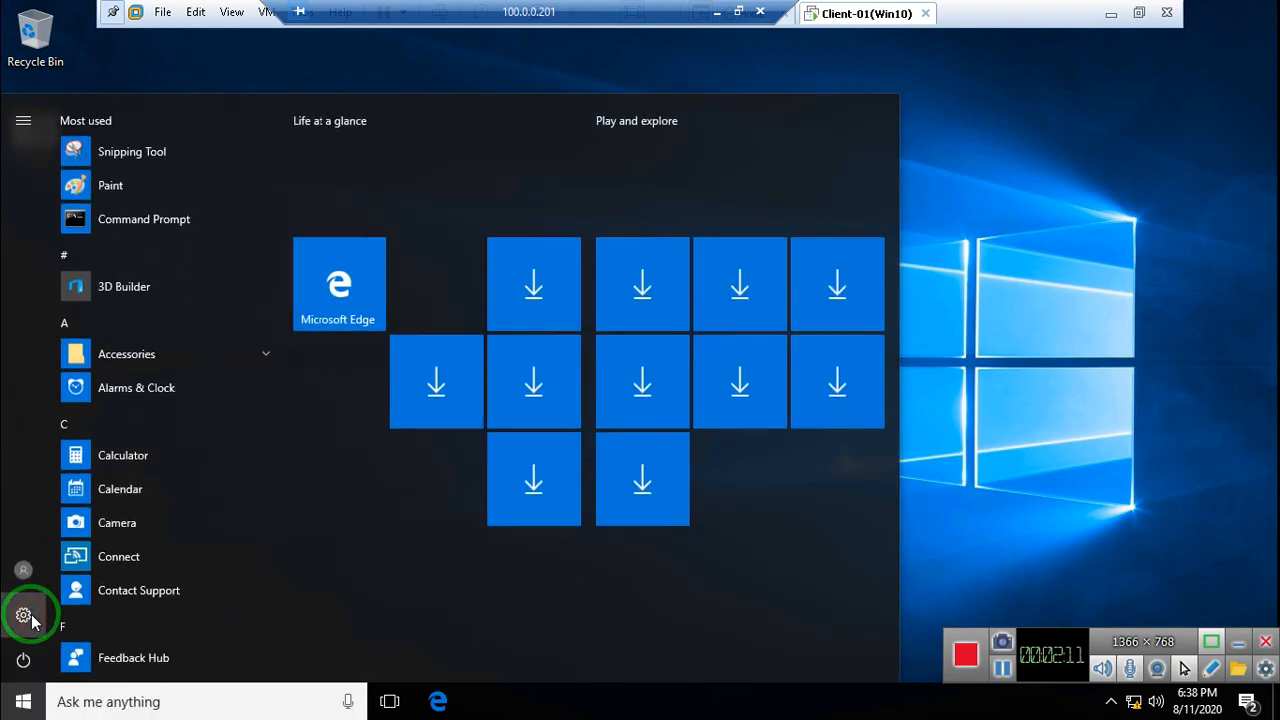
click(23, 615)
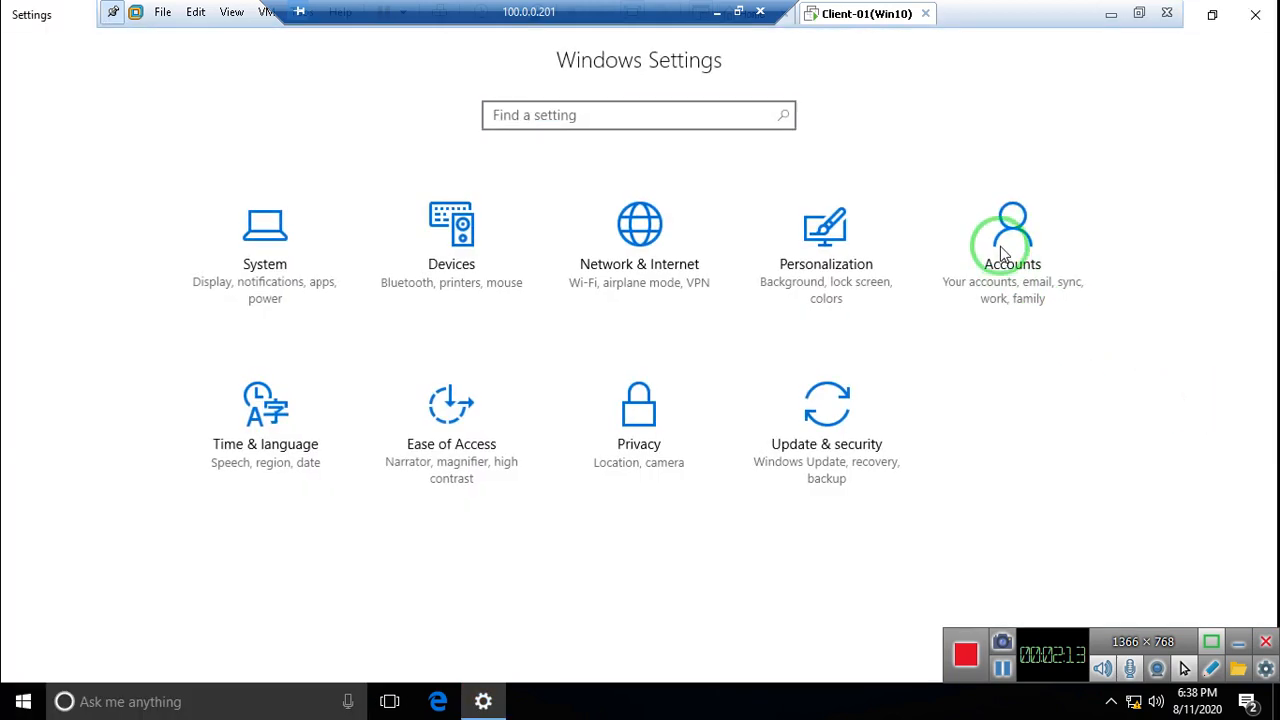
click(1011, 240)
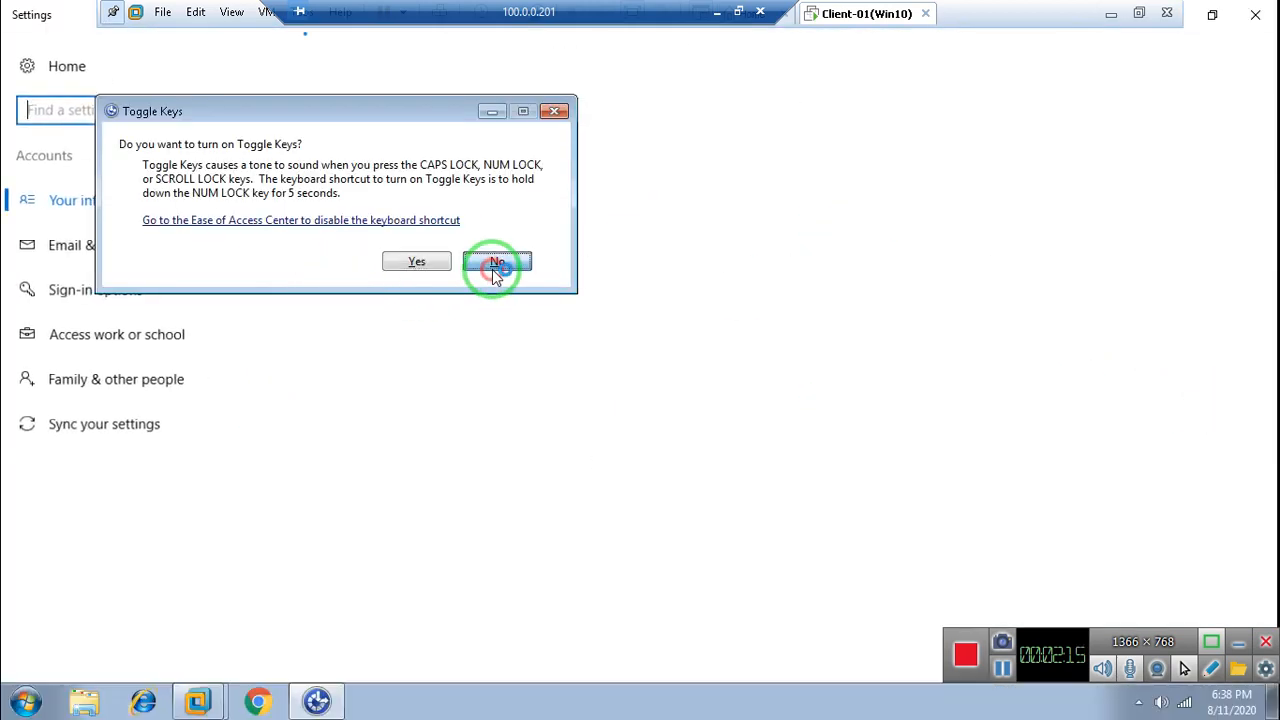
click(497, 261)
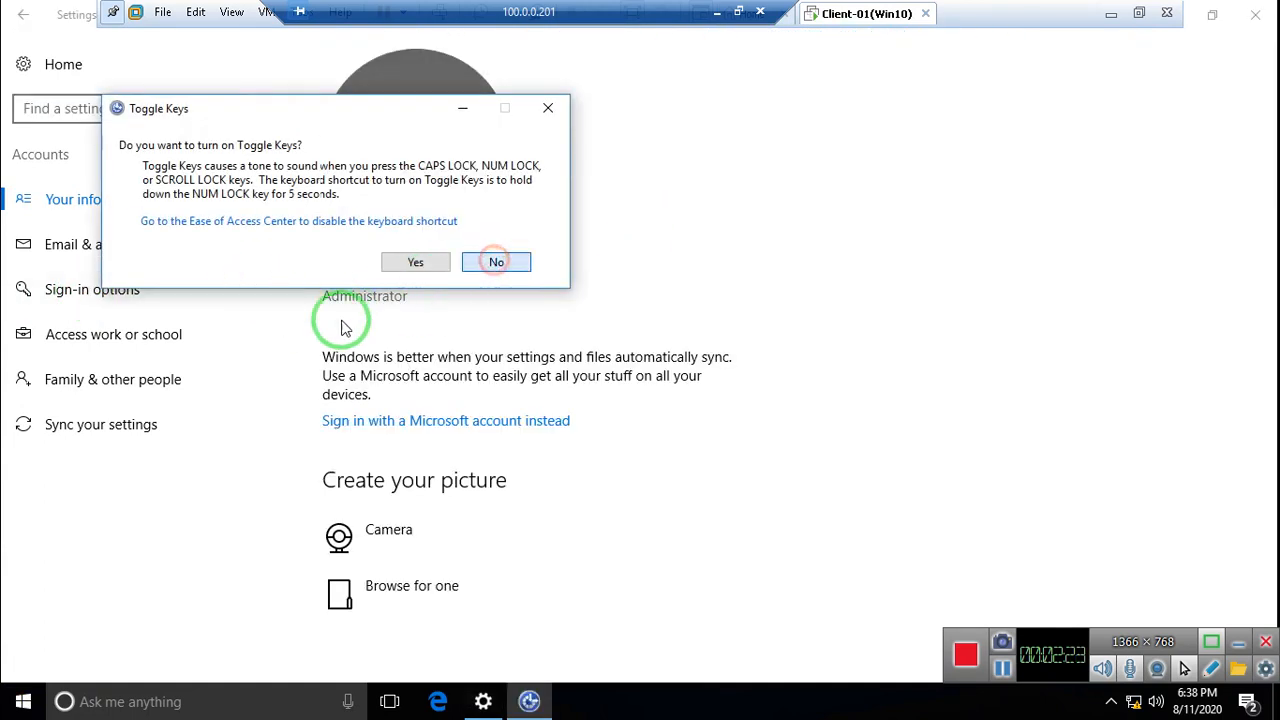
click(496, 261)
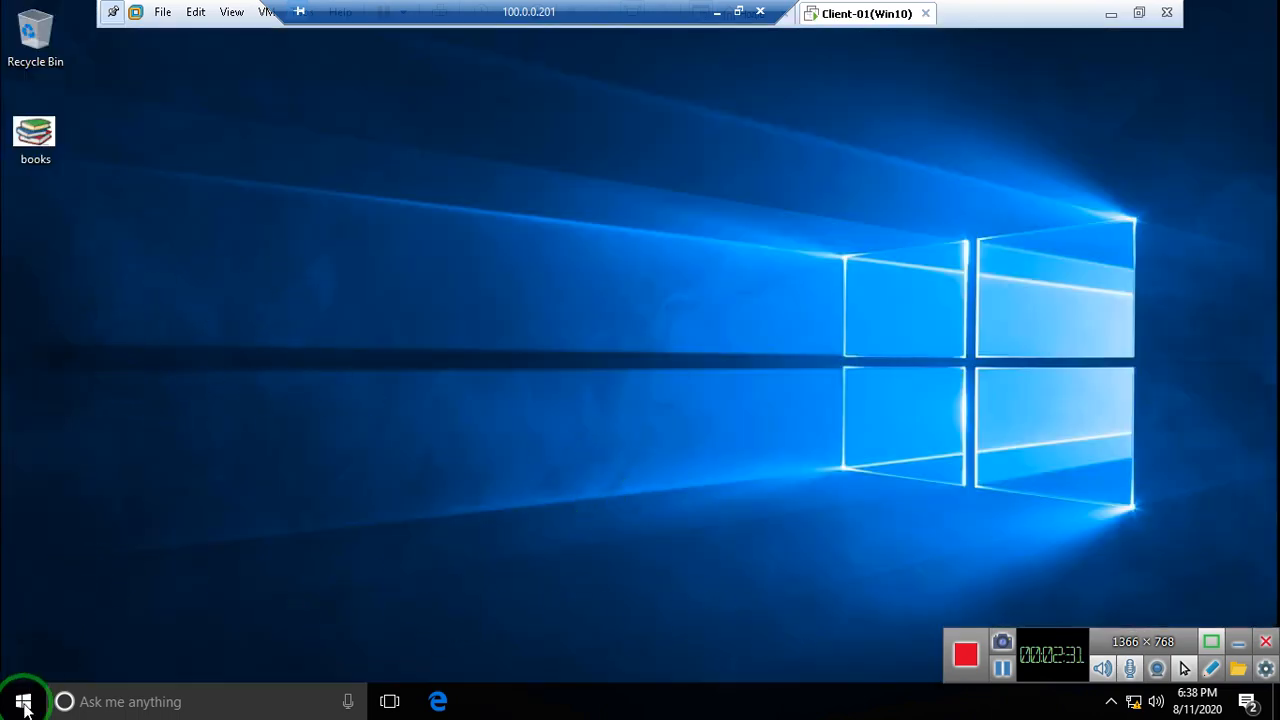
- Reopen Accounts sign-in options and remove the picture password
click(22, 701)
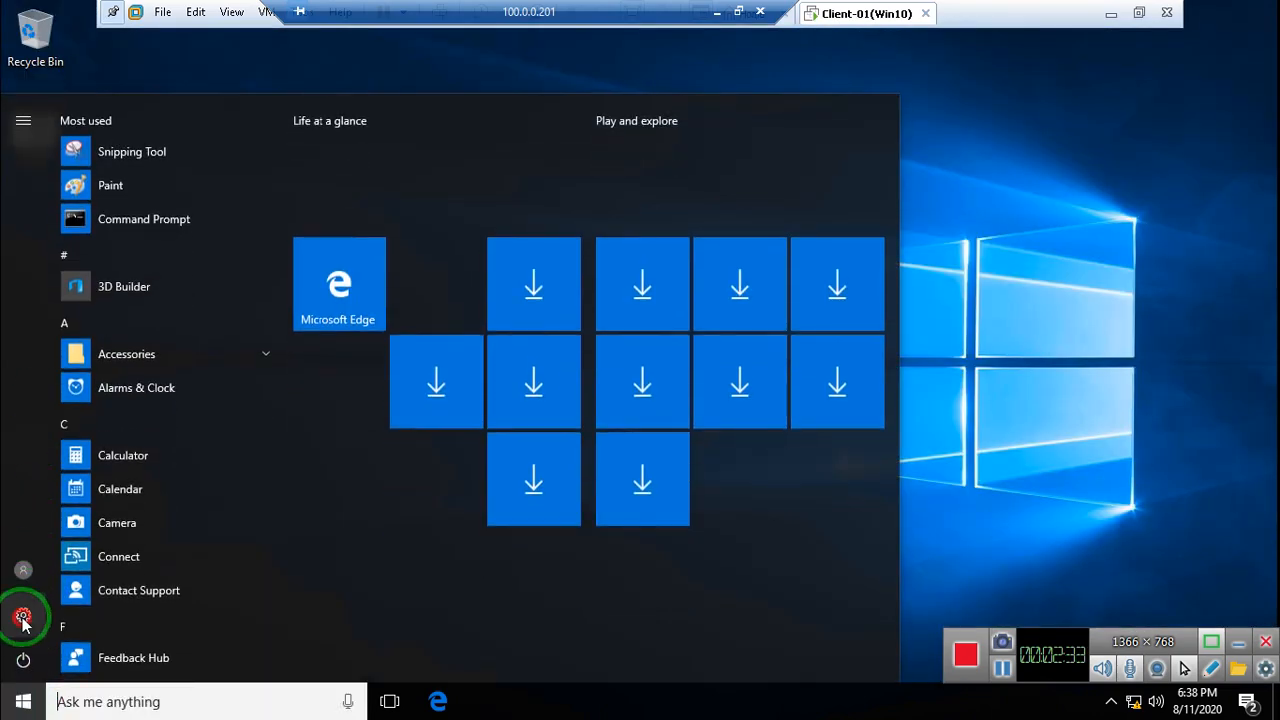
click(23, 616)
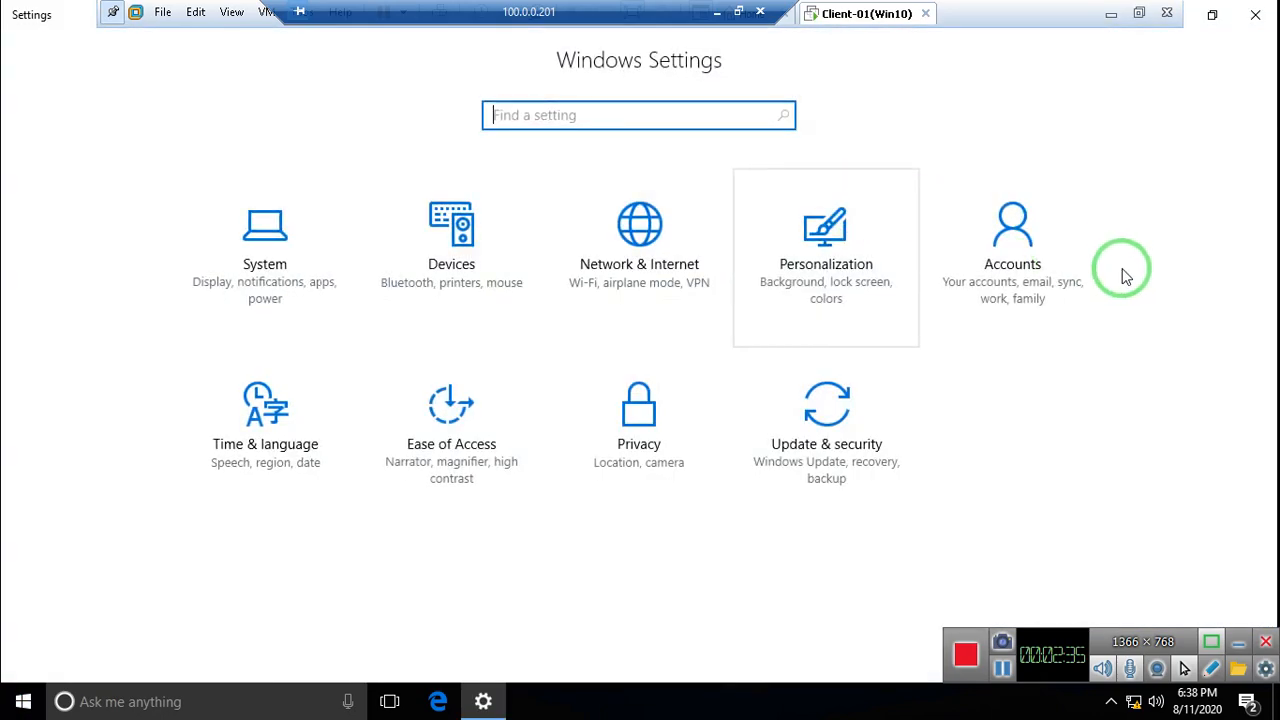
click(1012, 240)
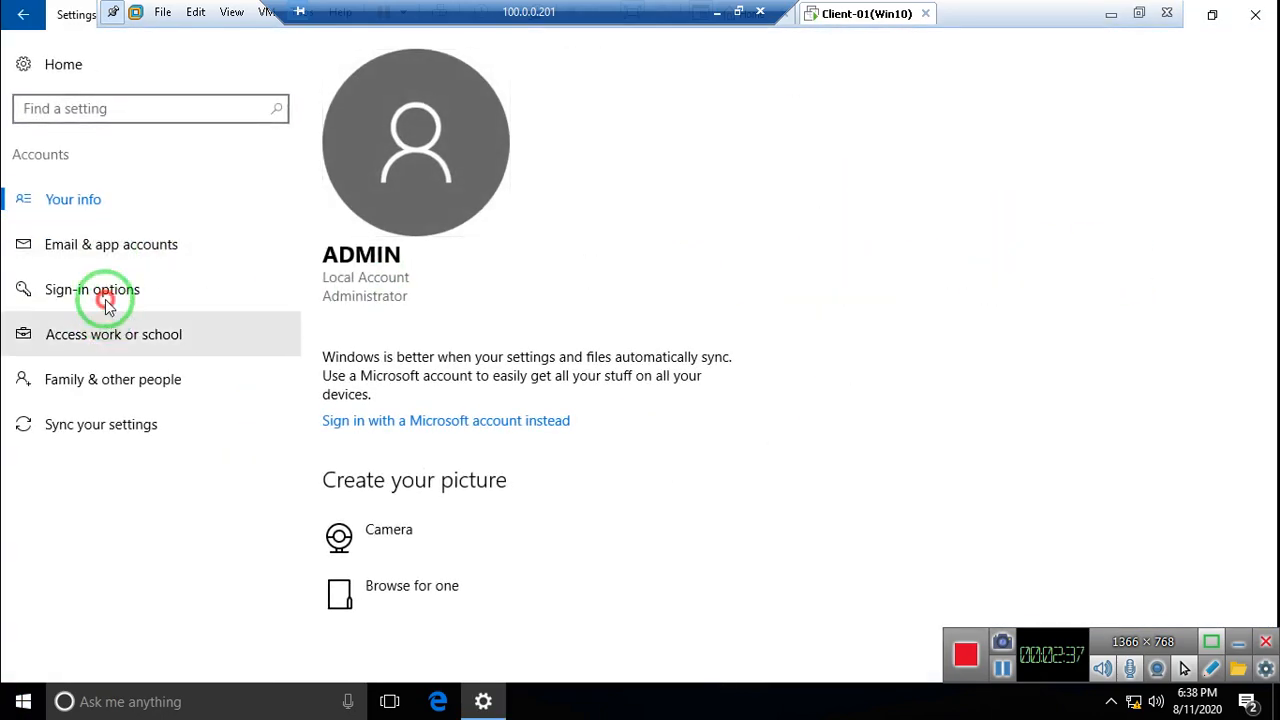
click(92, 289)
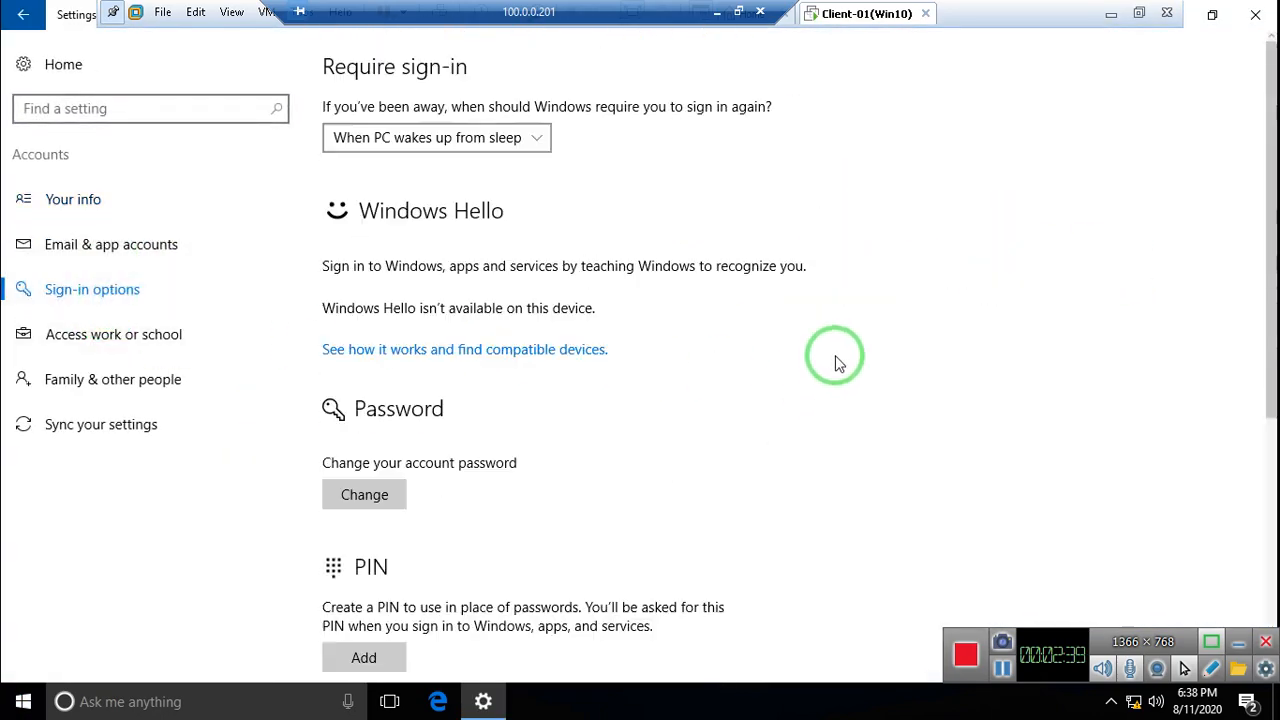
scroll(down, 3)
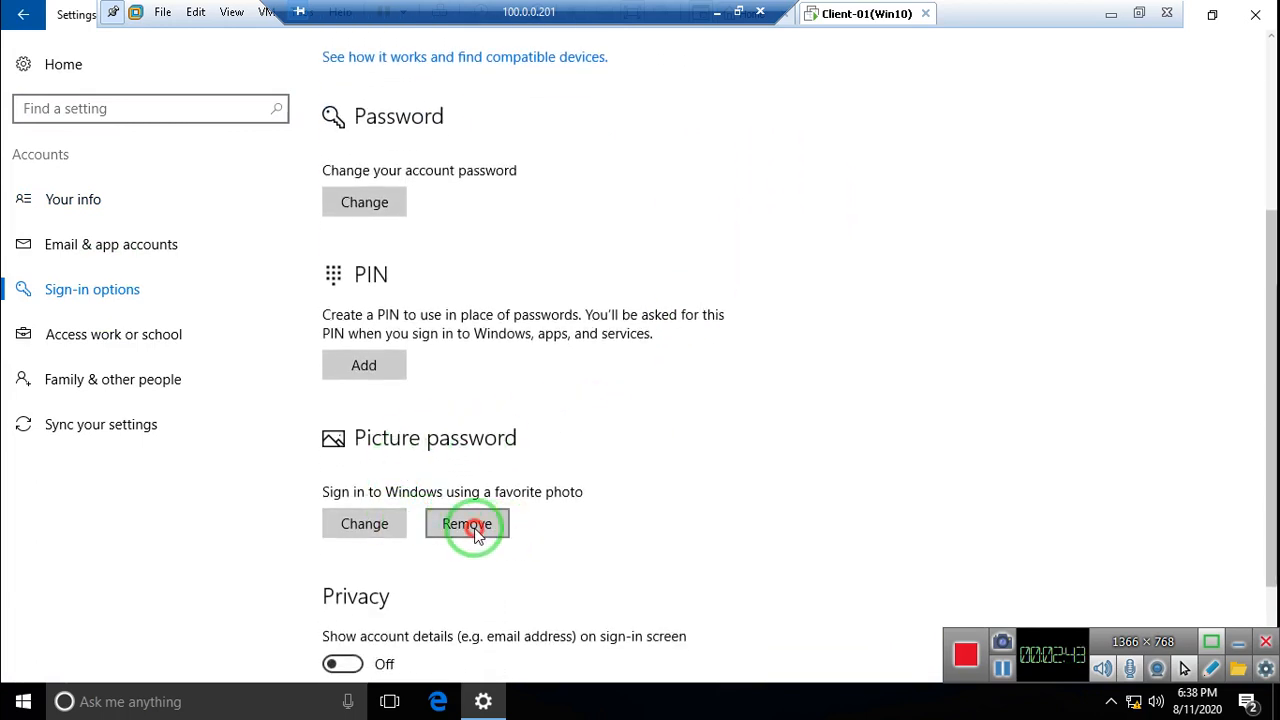
click(467, 524)
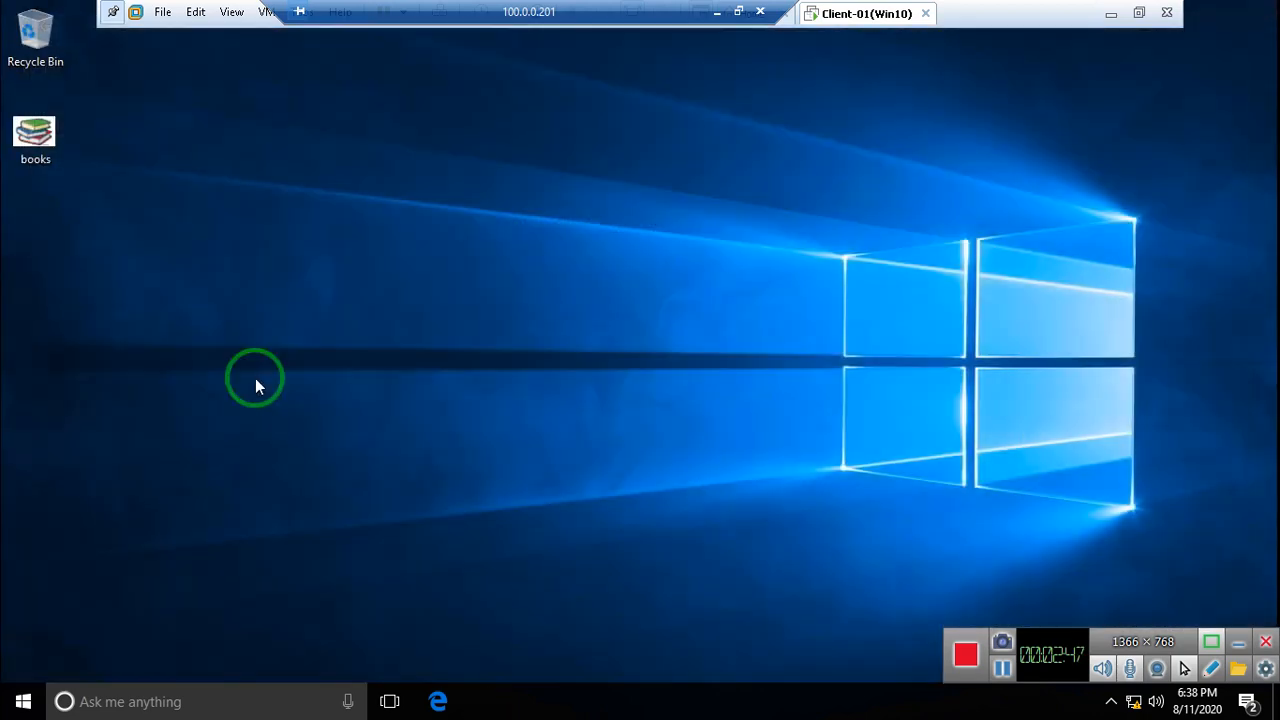
- Sign out, then sign back in by typing the account password on the lock screen
click(23, 701)
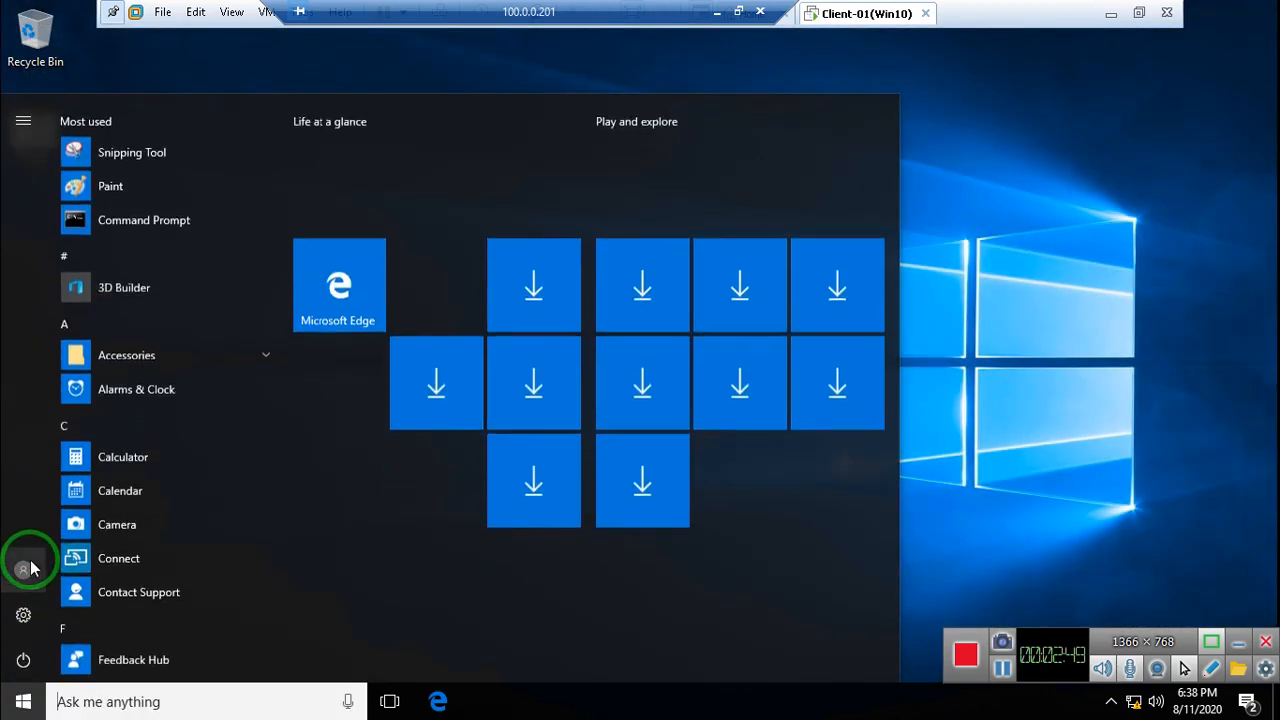
mouse_move(30, 527)
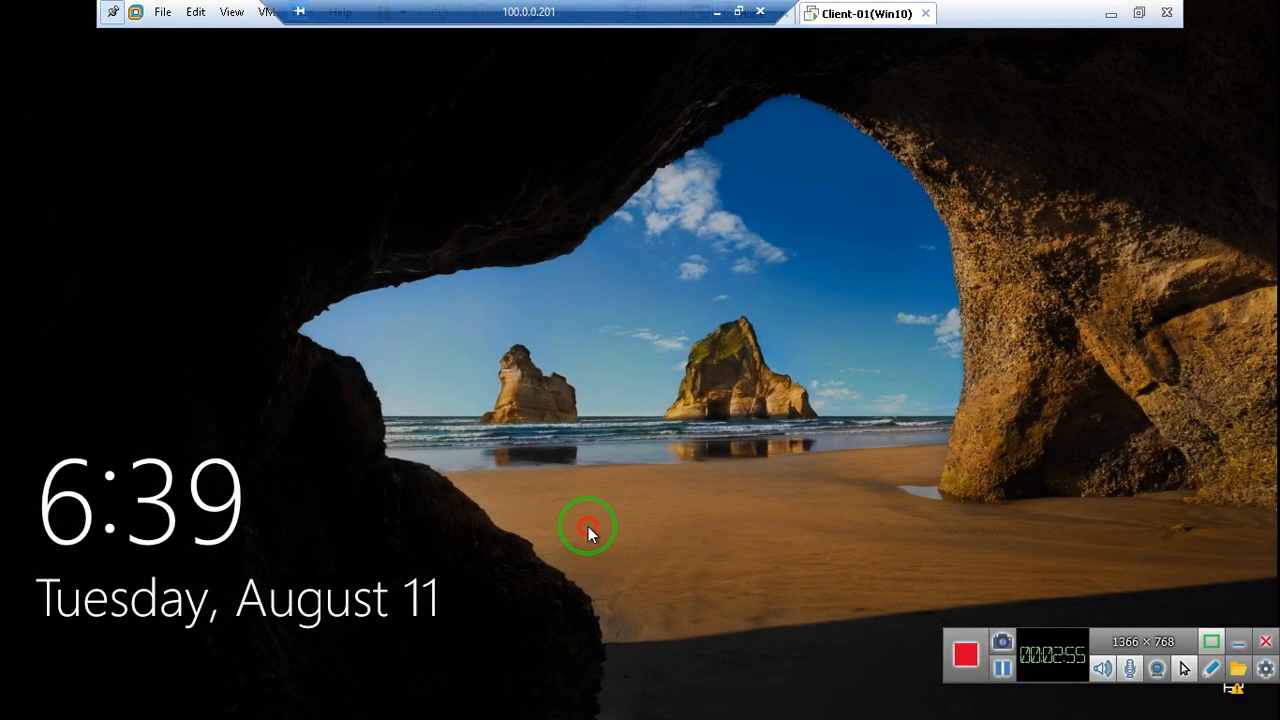
click(588, 527)
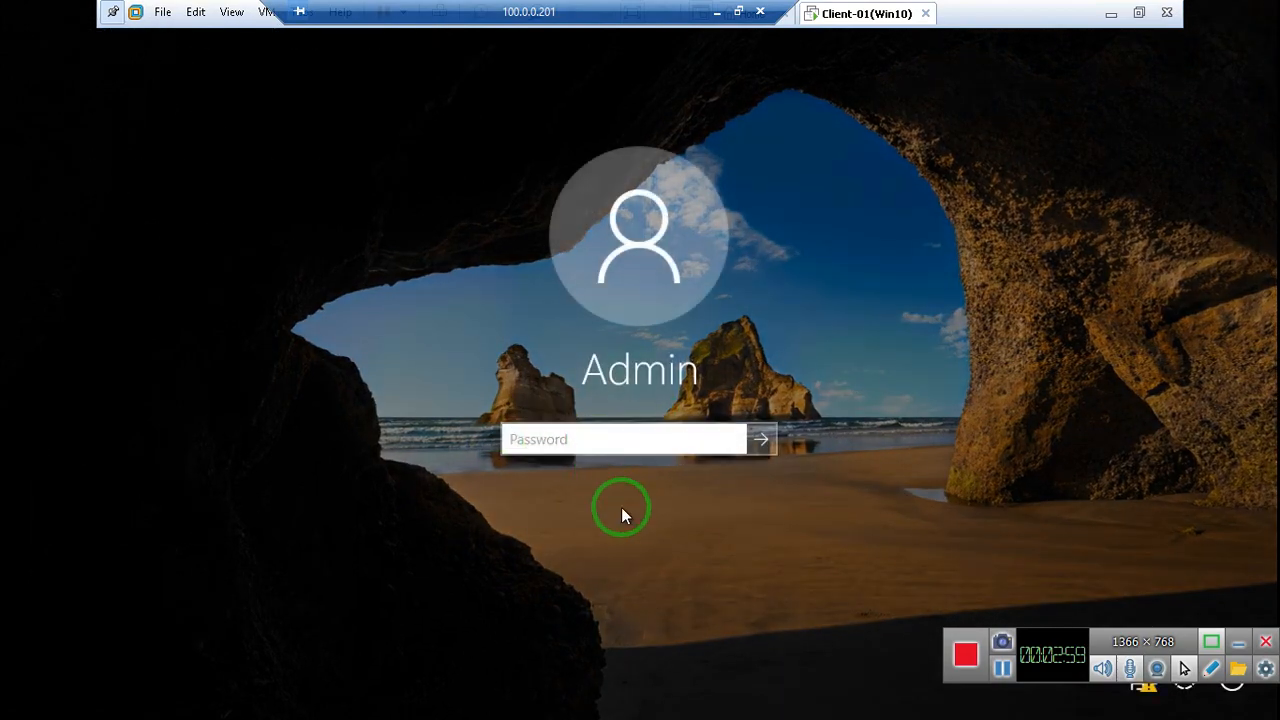
text(password)
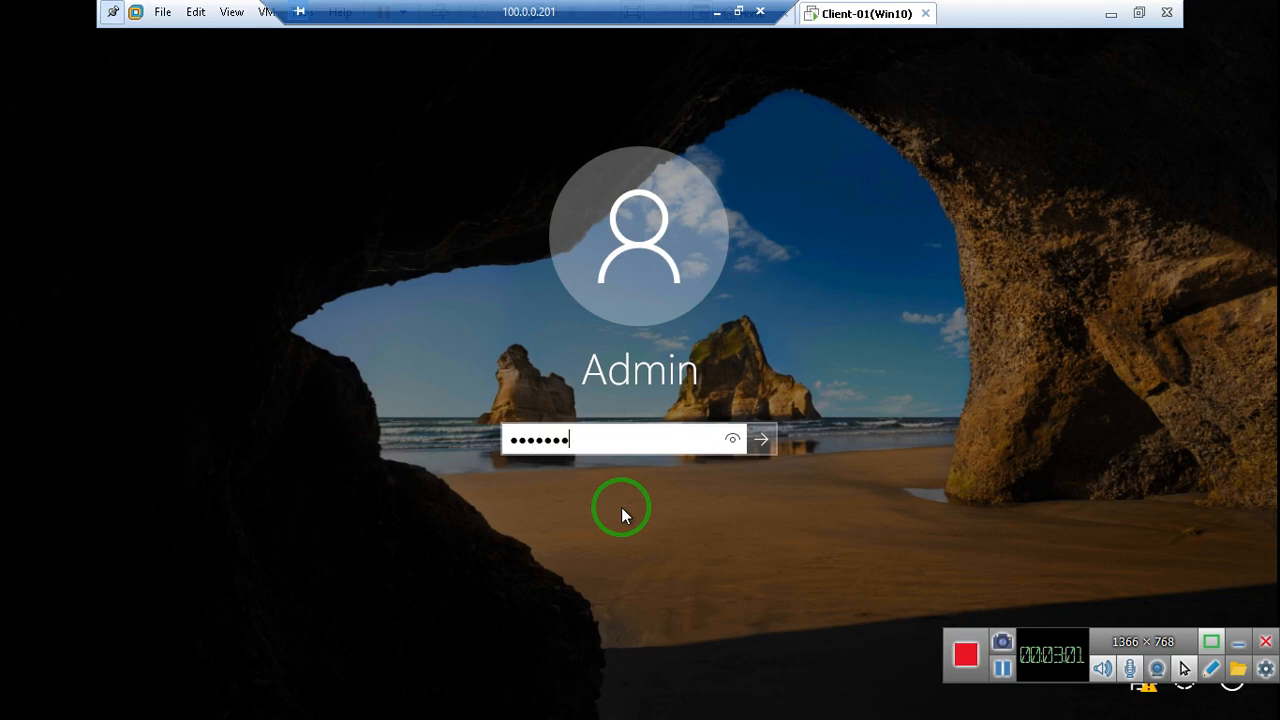
click(760, 439)
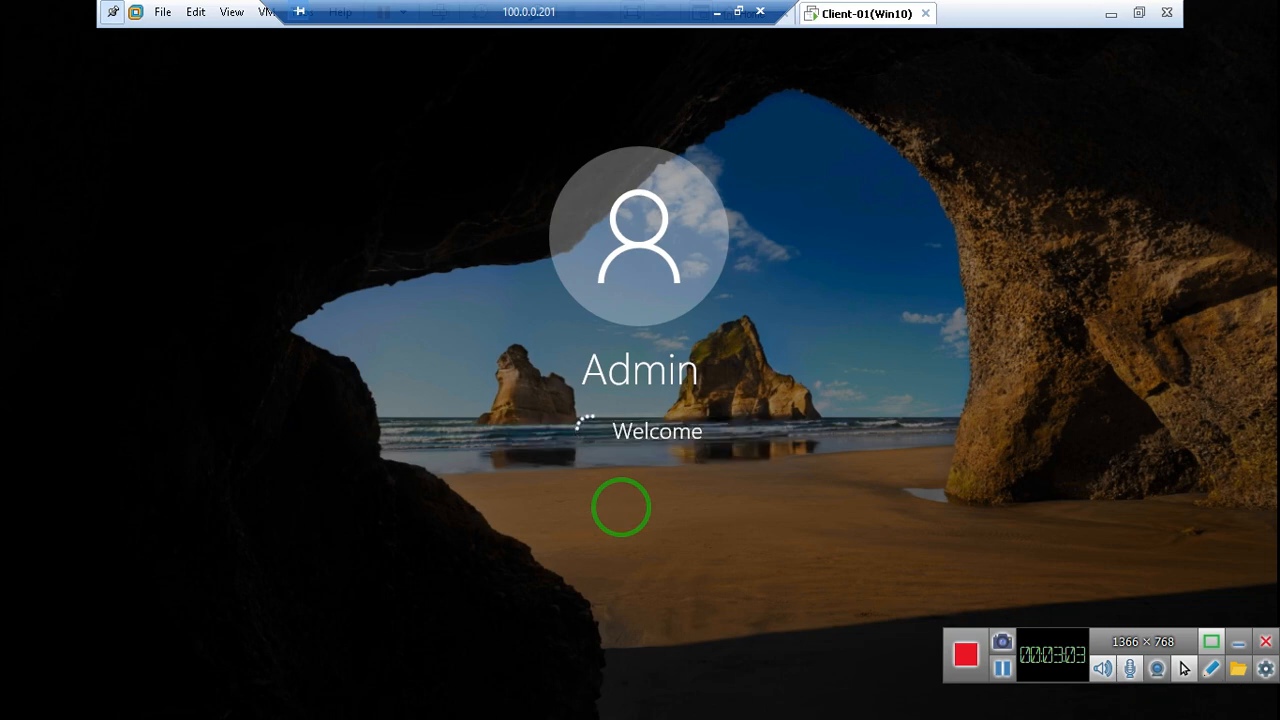